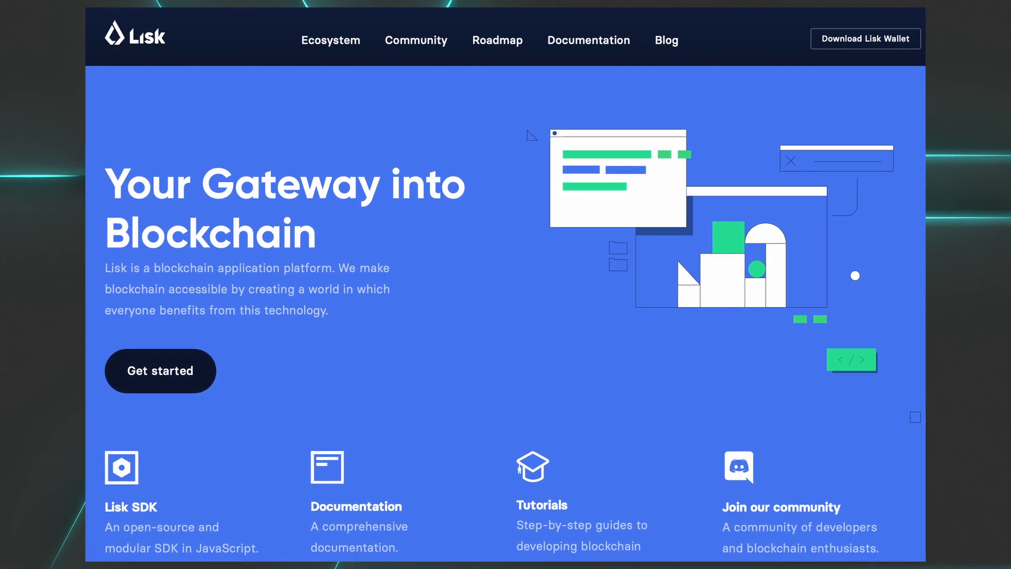
- Scroll down the Lisk homepage through the feature highlights and Ecosystem sections
scroll(down, 3)
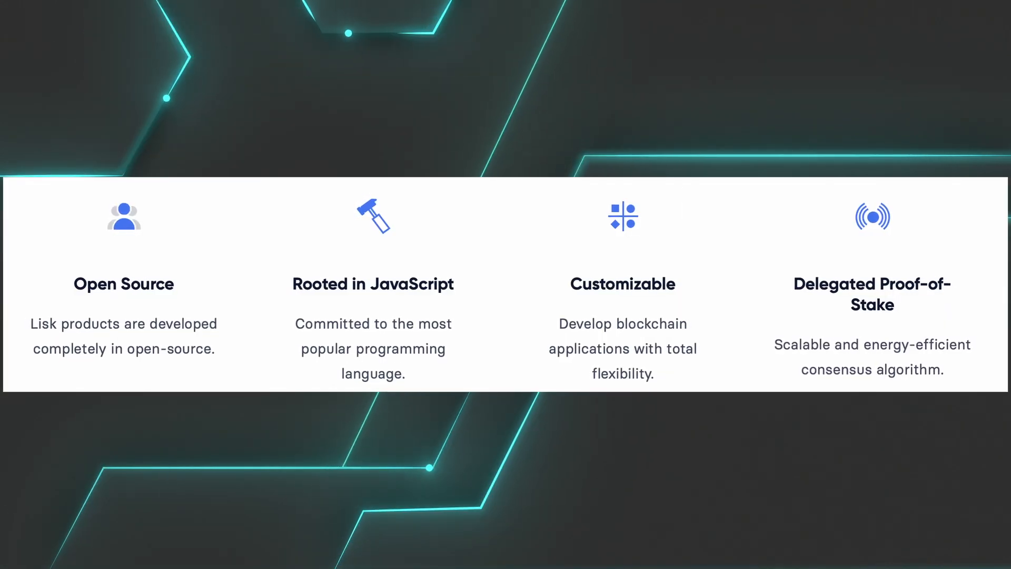
scroll(down, 3)
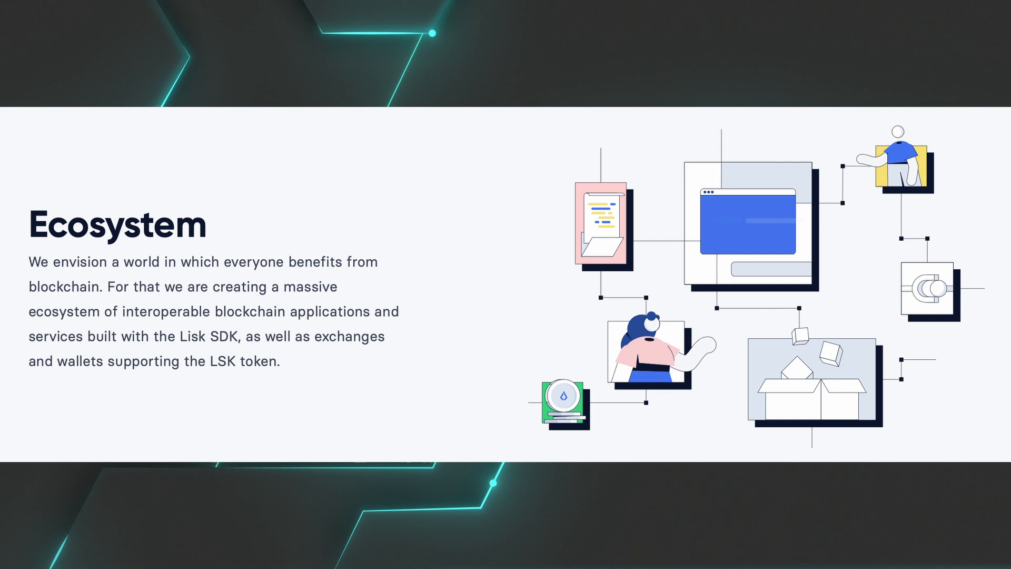
scroll(down, 3)
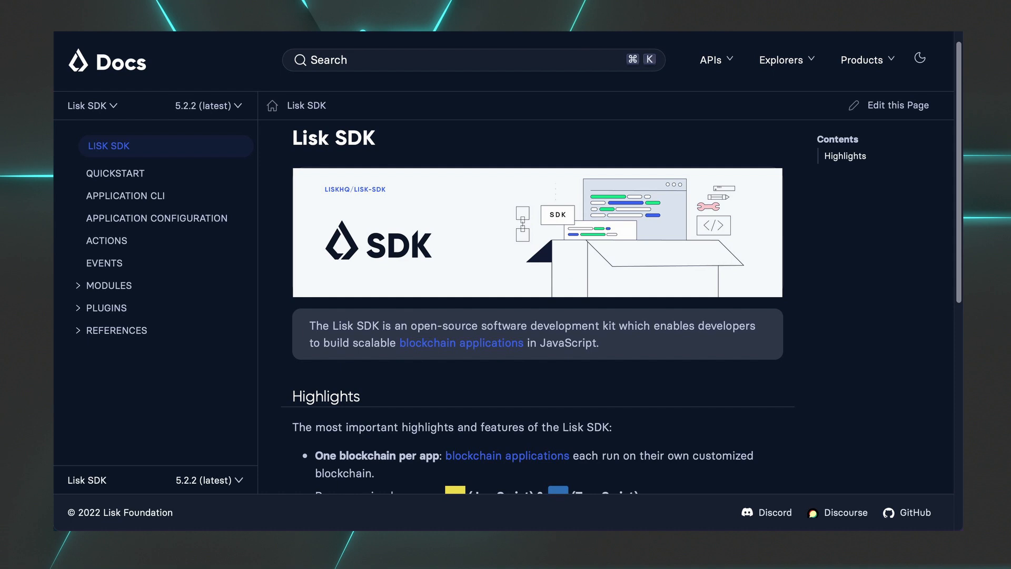
- Scroll down the Lisk SDK documentation overview page
scroll(down, 3)
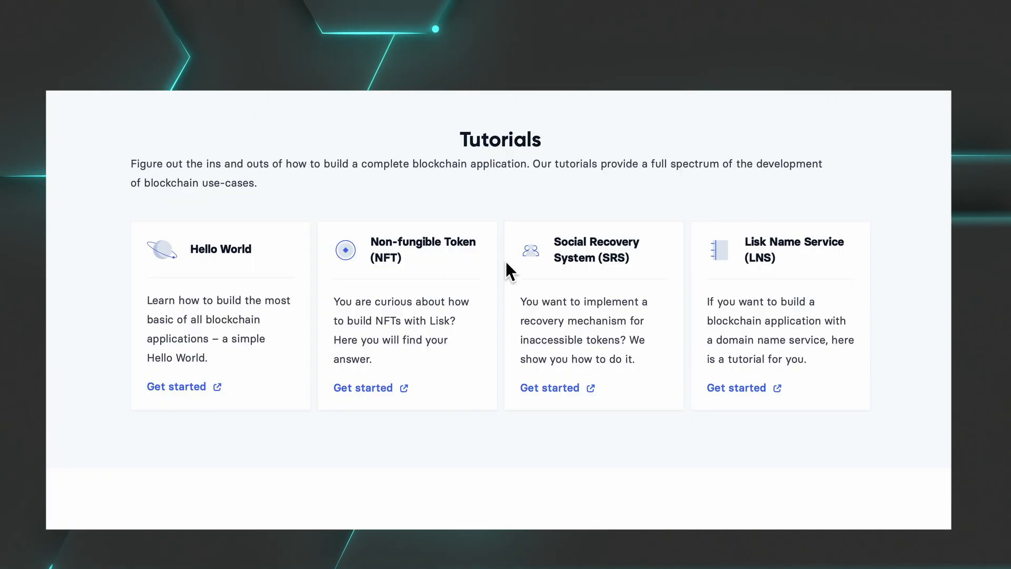
mouse_move(497, 194)
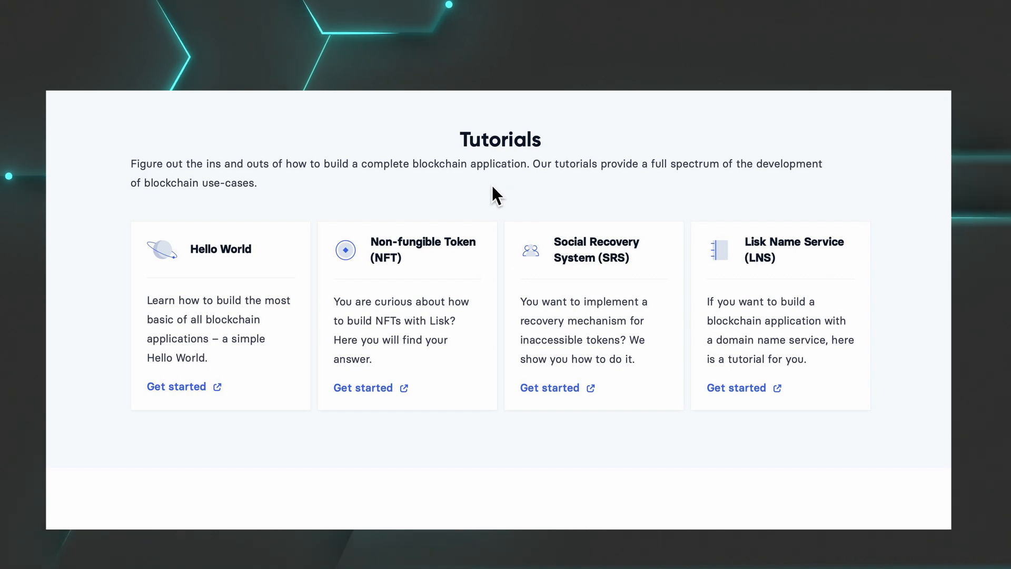
mouse_move(425, 327)
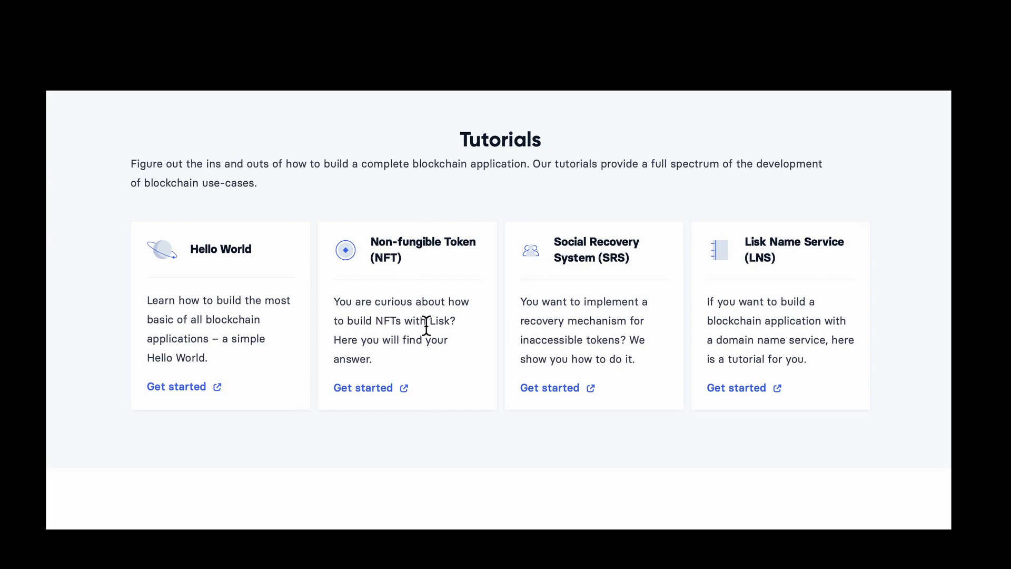
mouse_move(676, 261)
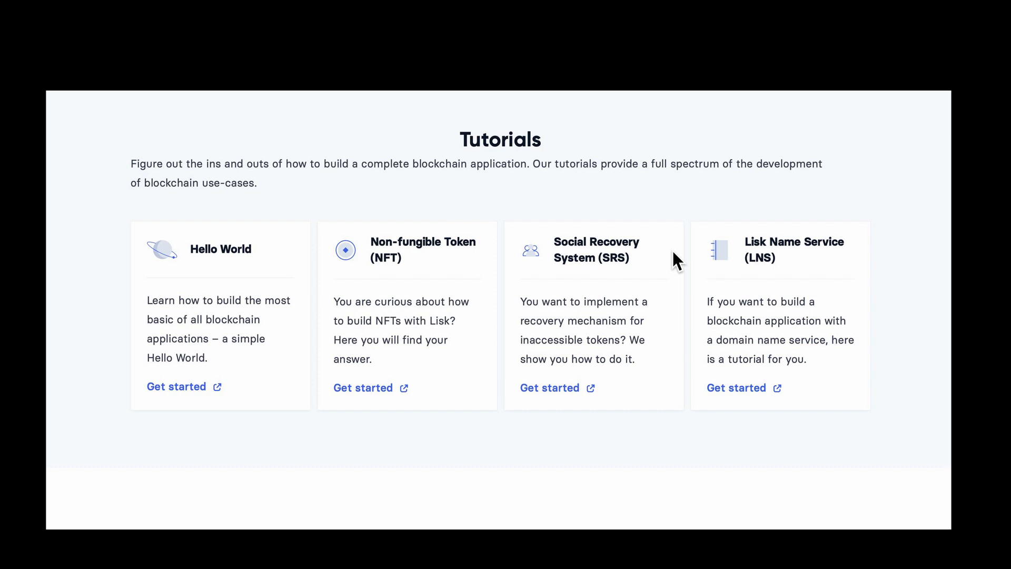
mouse_move(886, 271)
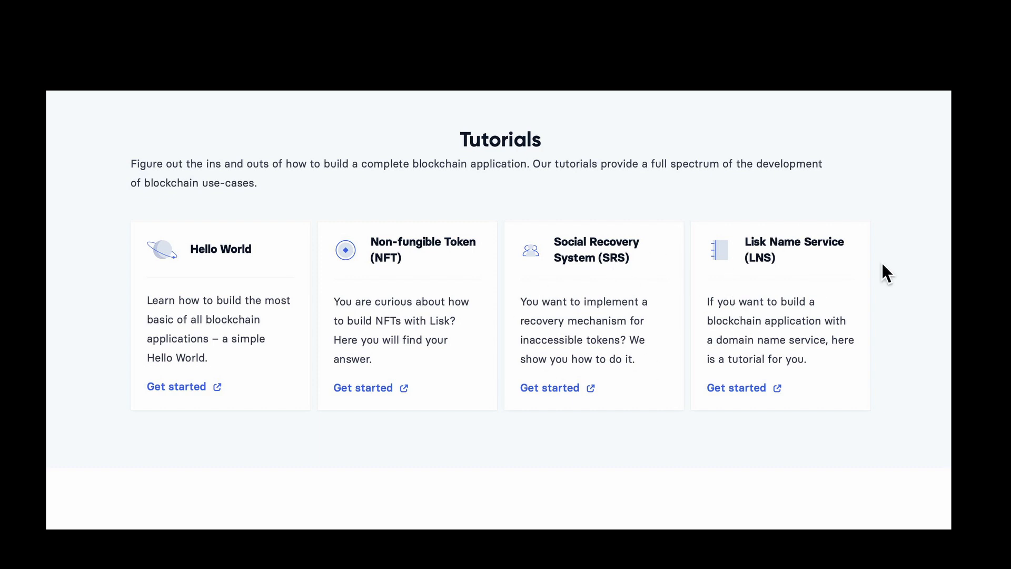
mouse_move(511, 223)
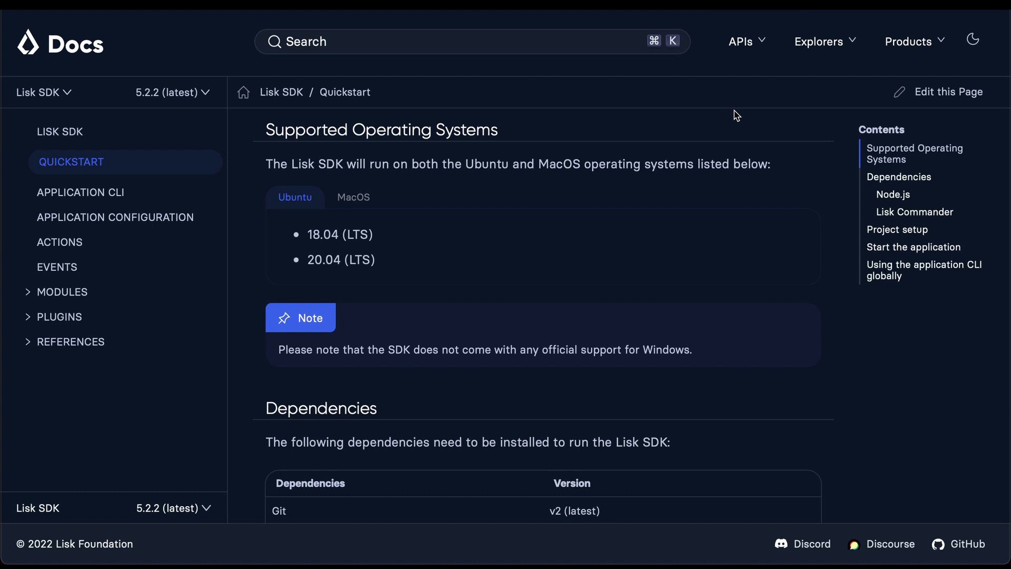
- Show the supported macOS versions in the Quickstart and scroll to the Dependencies section
click(353, 197)
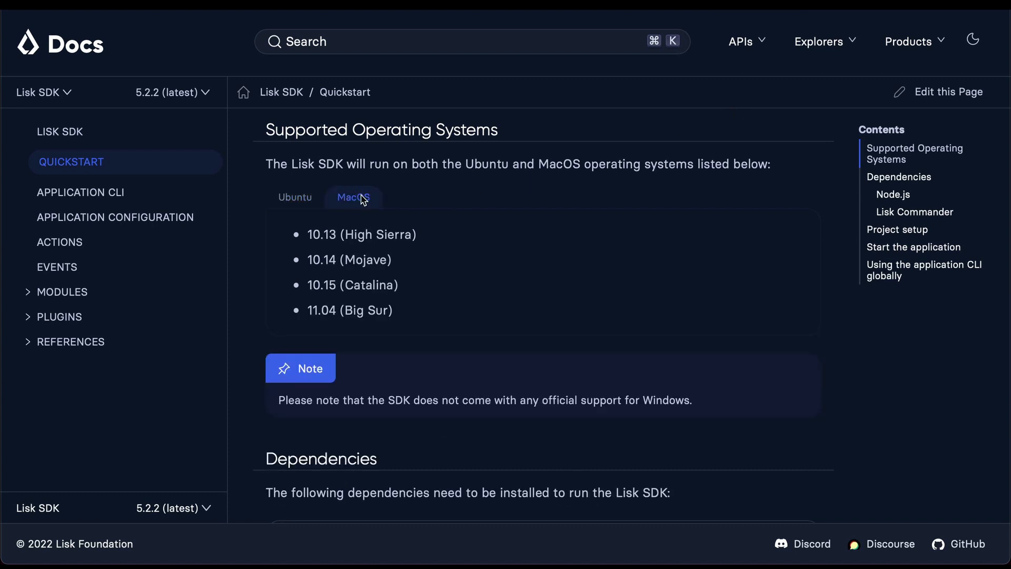
mouse_move(541, 316)
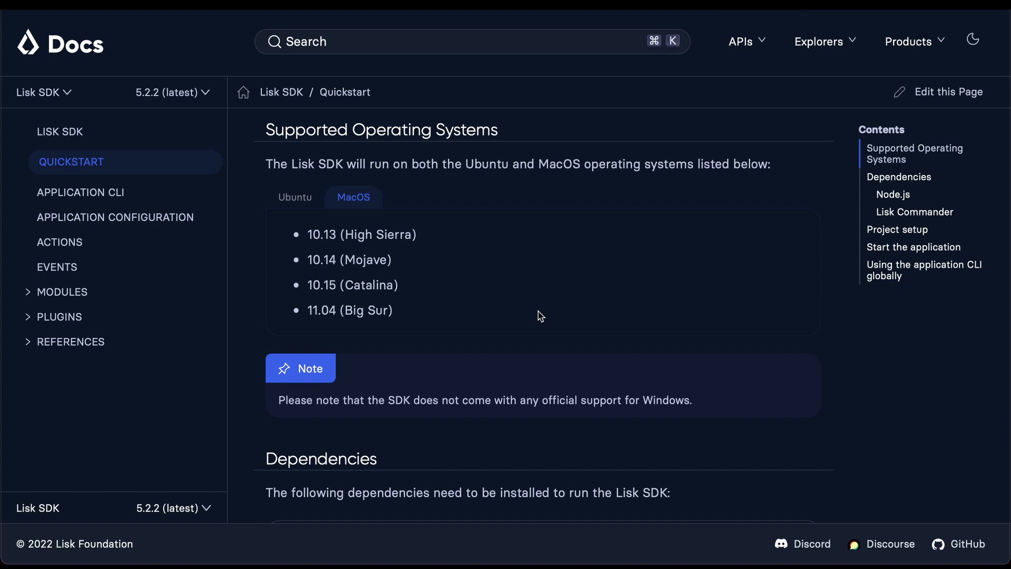
scroll(down, 3)
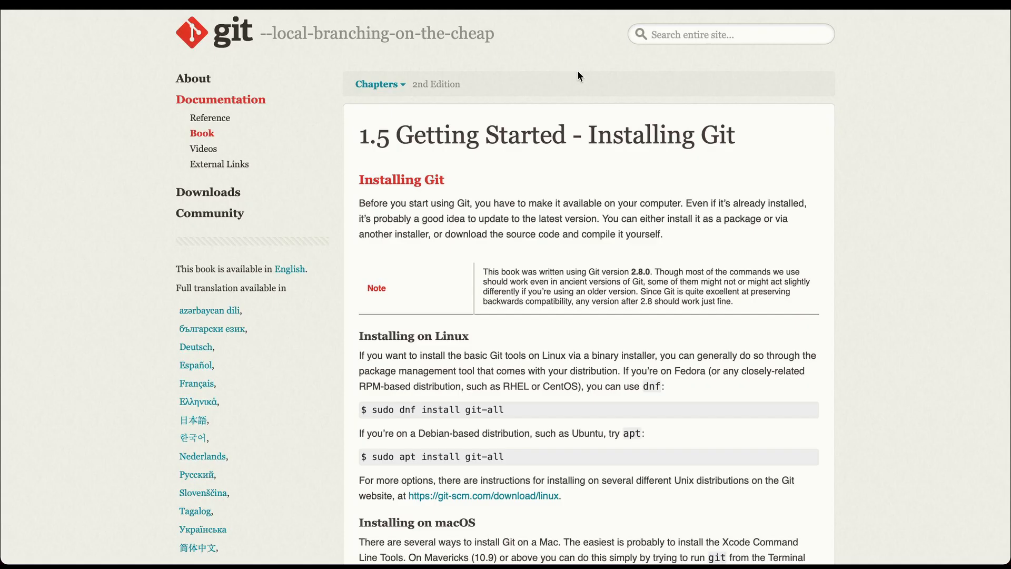
mouse_move(108, 292)
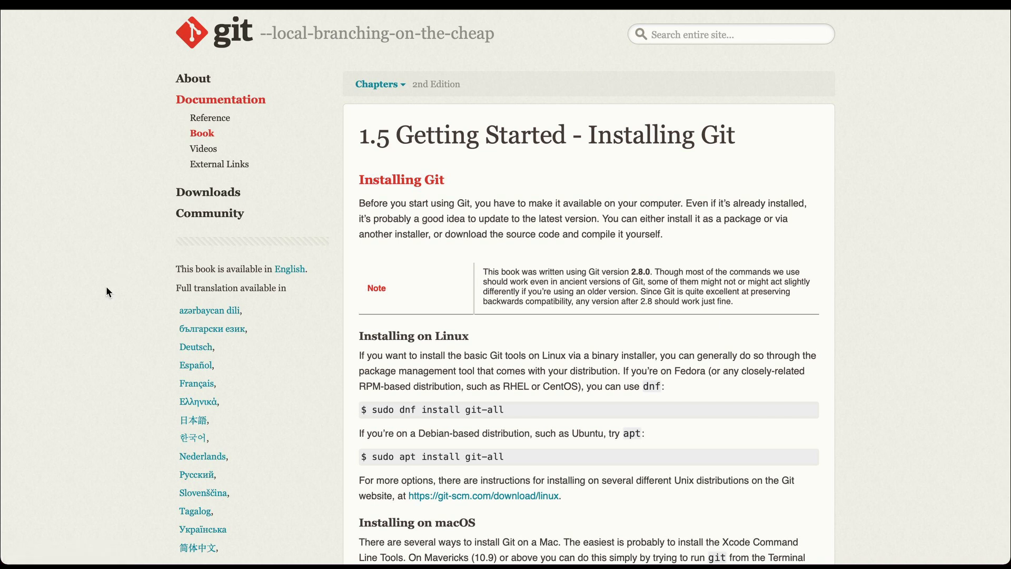
mouse_move(398, 302)
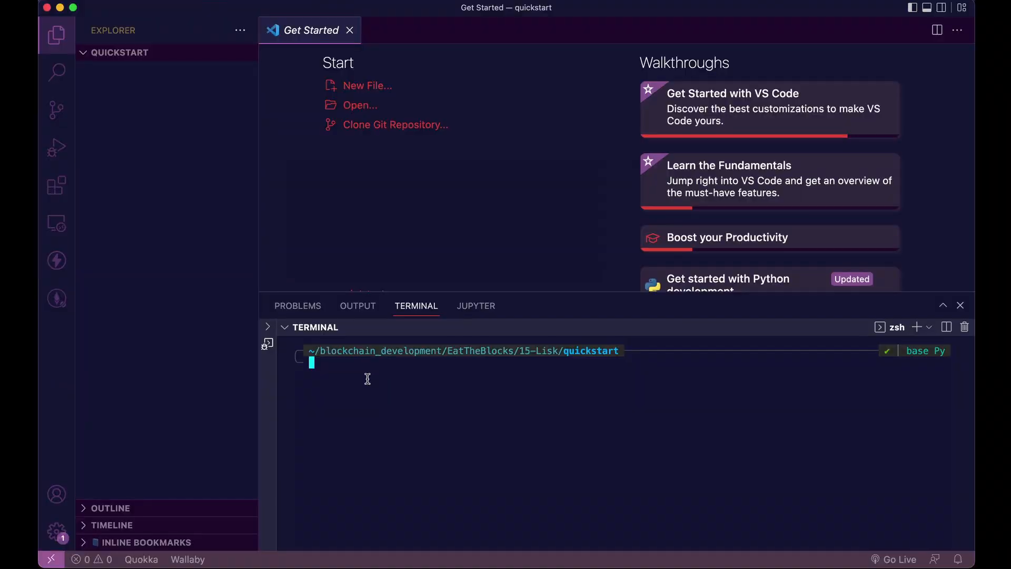
- Install Node v16.15.0 with nvm in the terminal
text(nvm install v16.15.0)
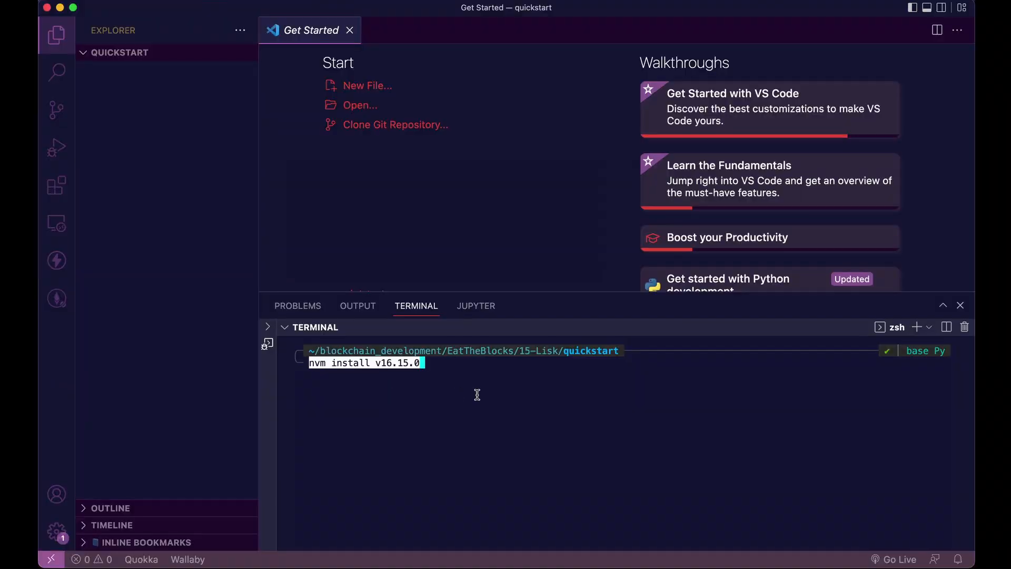
key(Return)
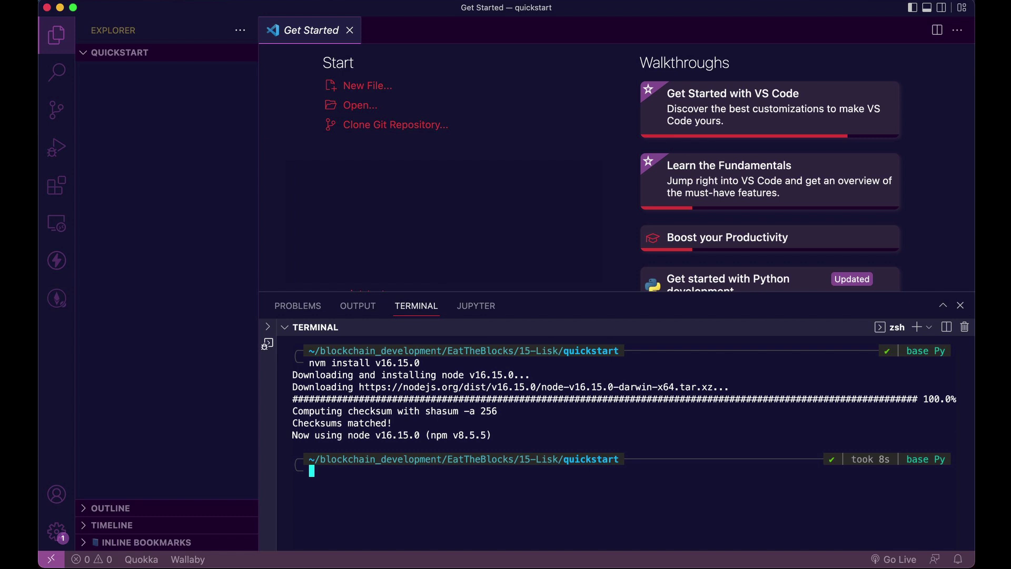
- Enter npm install --global lisk-commander to install Lisk Commander
text(n)
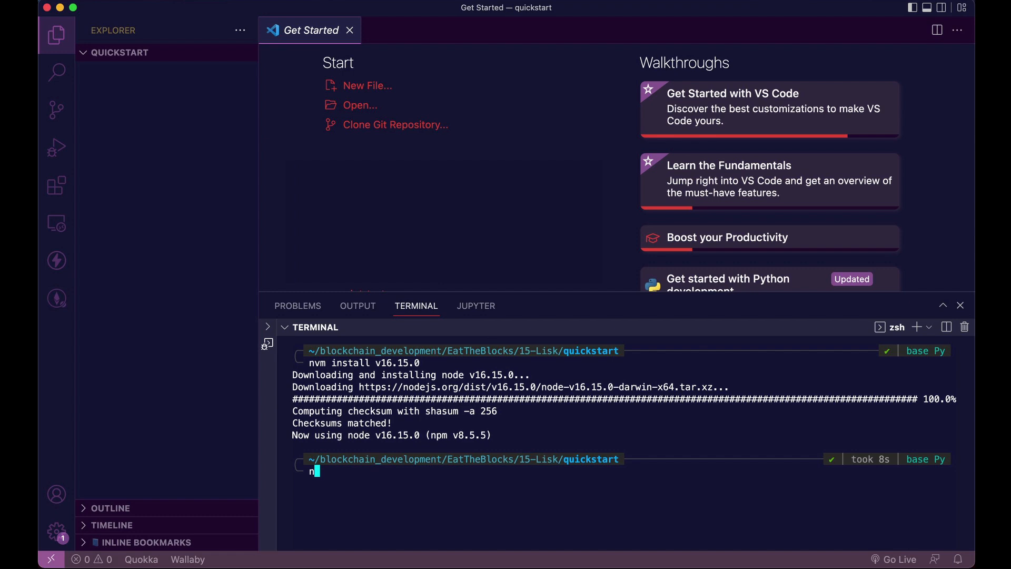
text(pm insta)
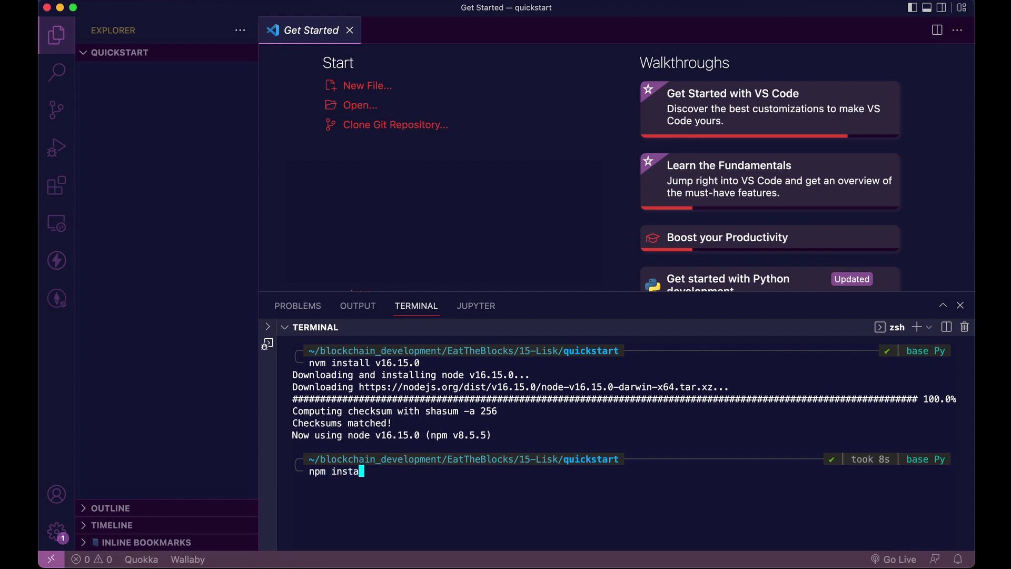
text(ll --global)
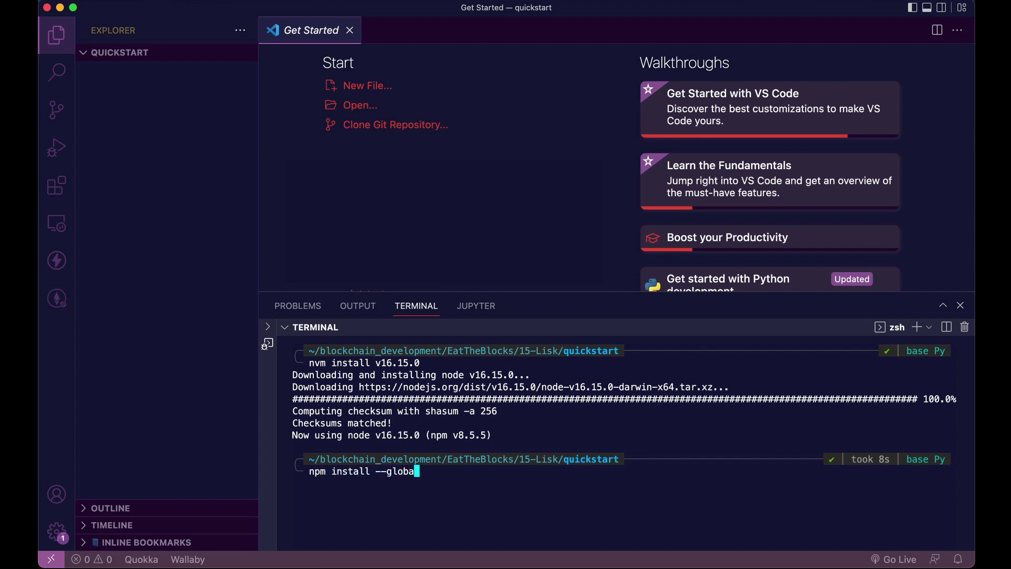
text(l l)
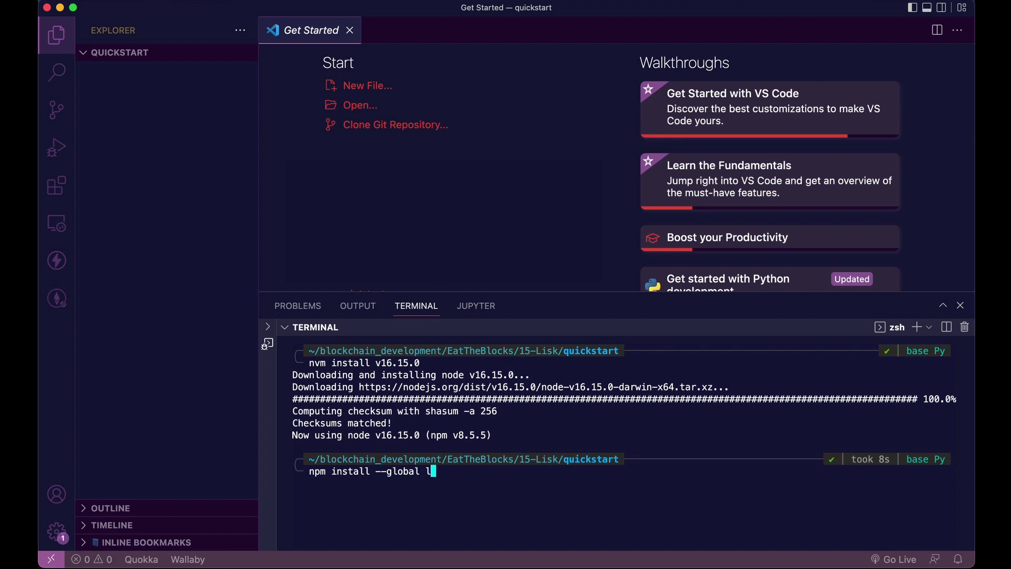
text(isk-commande)
text(mkd)
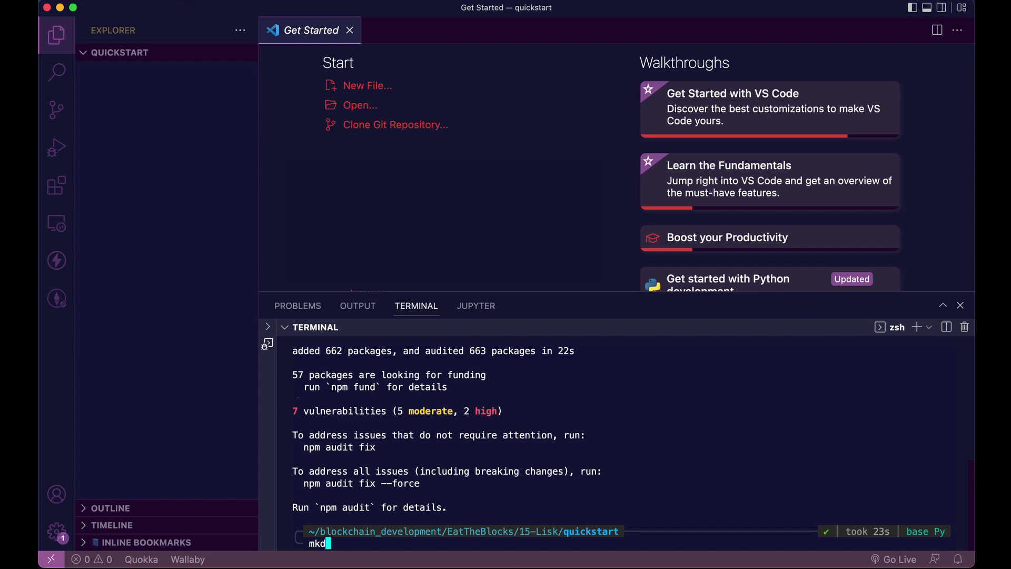
- Create the new-app folder and run lisk init inside it
text(ir new-app)
text(lisk)
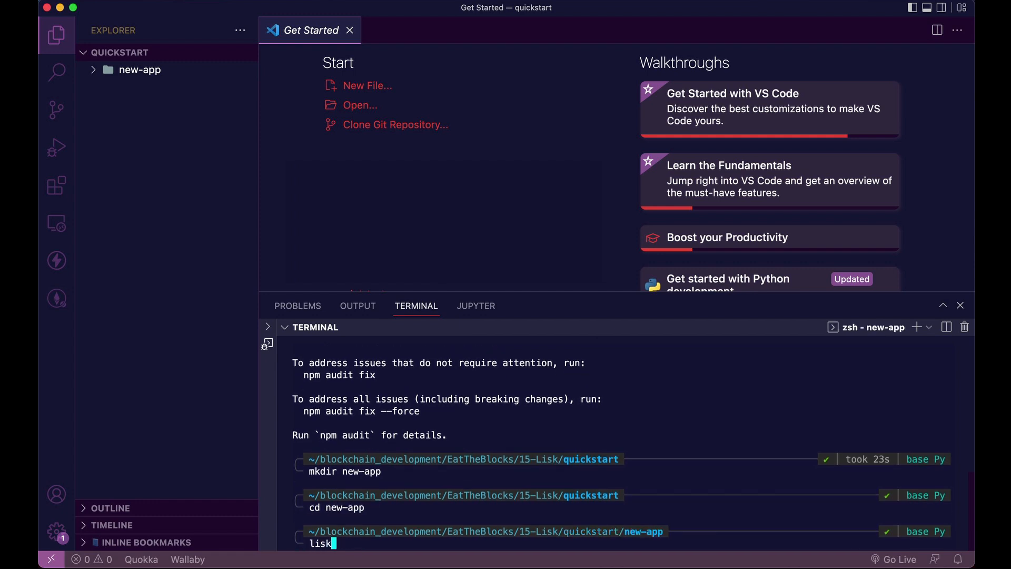
text(init)
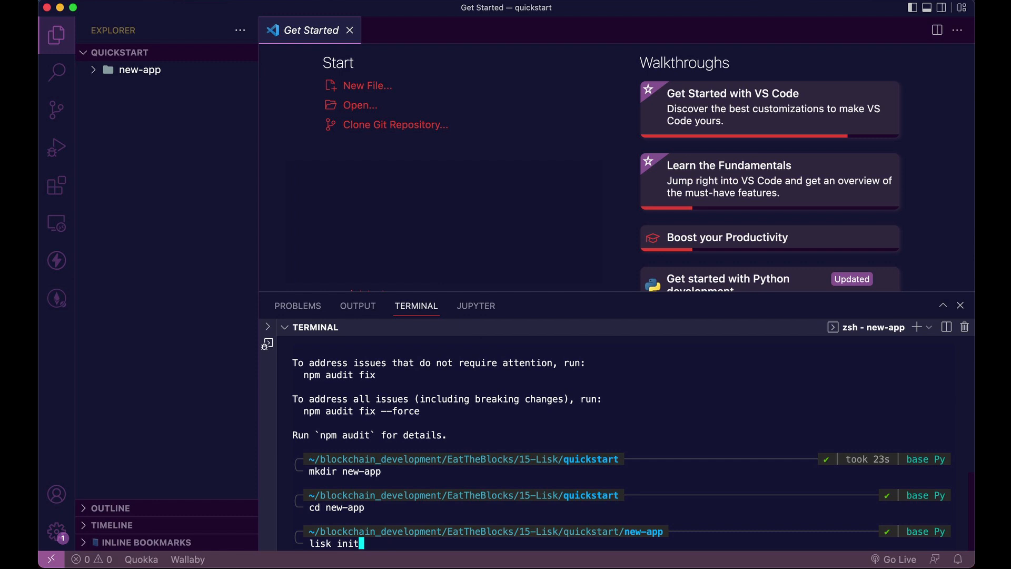
key(Return)
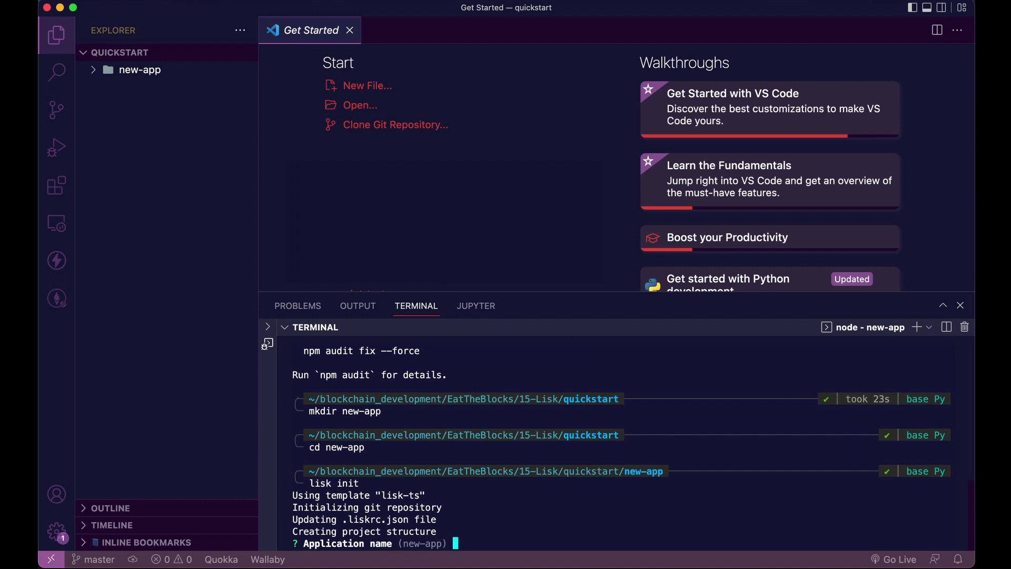
- Answer the init prompts with app name my-app and description 'a cool app'
text(my=)
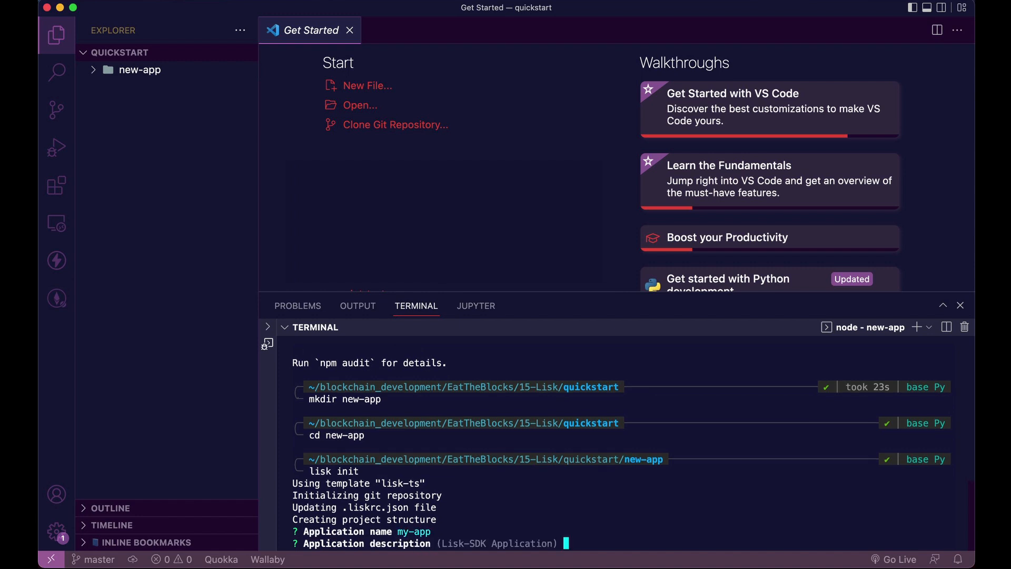
text(a)
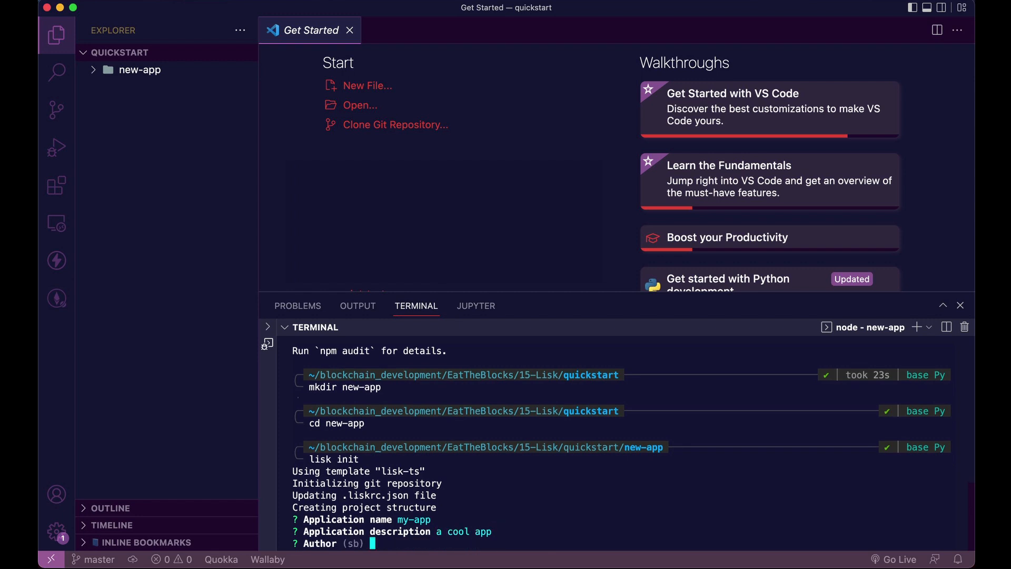
text(m)
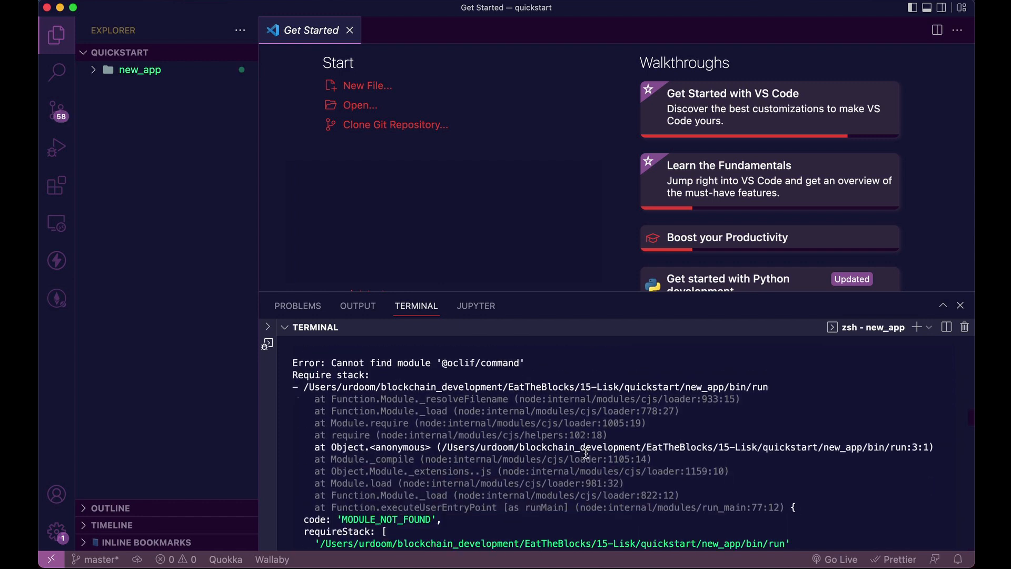
mouse_move(546, 357)
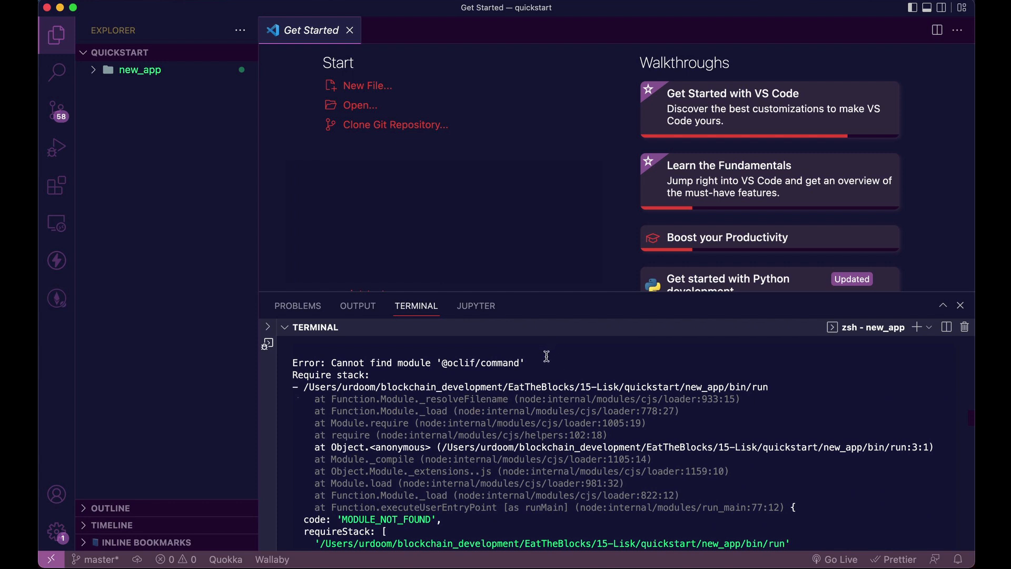
mouse_move(408, 362)
text(npm i)
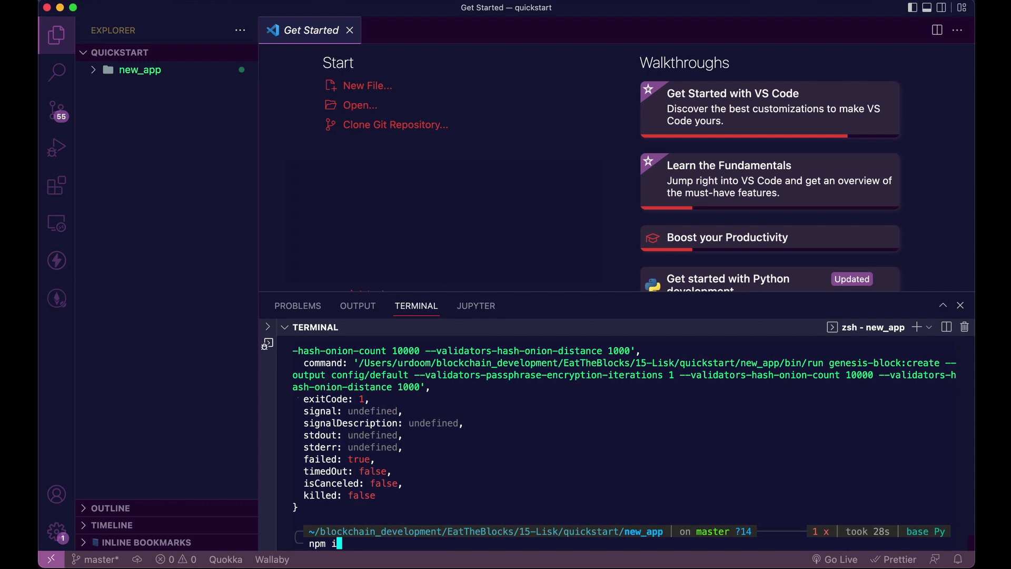
- Re-run the install, answering 'y' to overwrite package.json so lisk init completes
text(nstall)
text(lisk init)
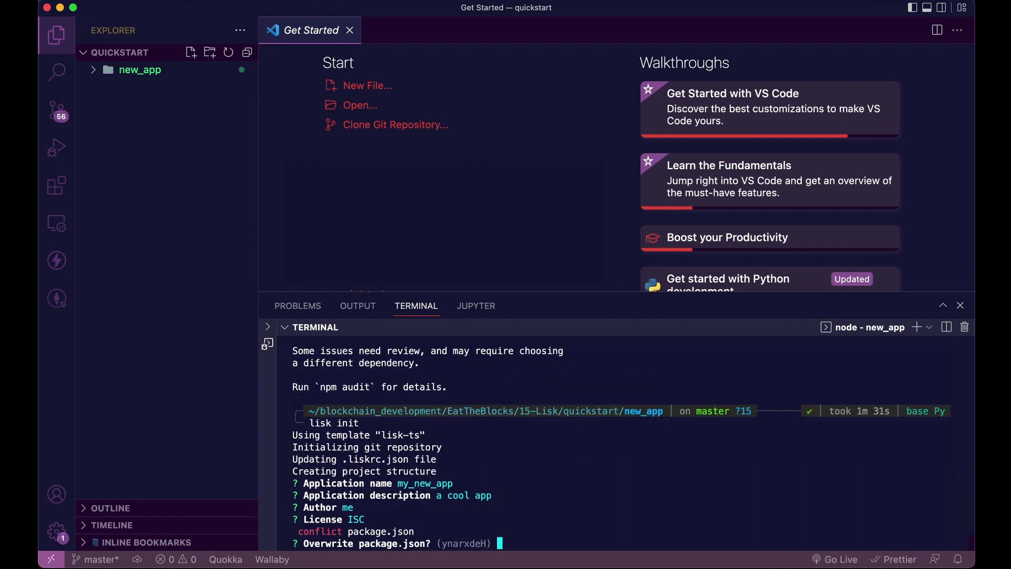
text(y)
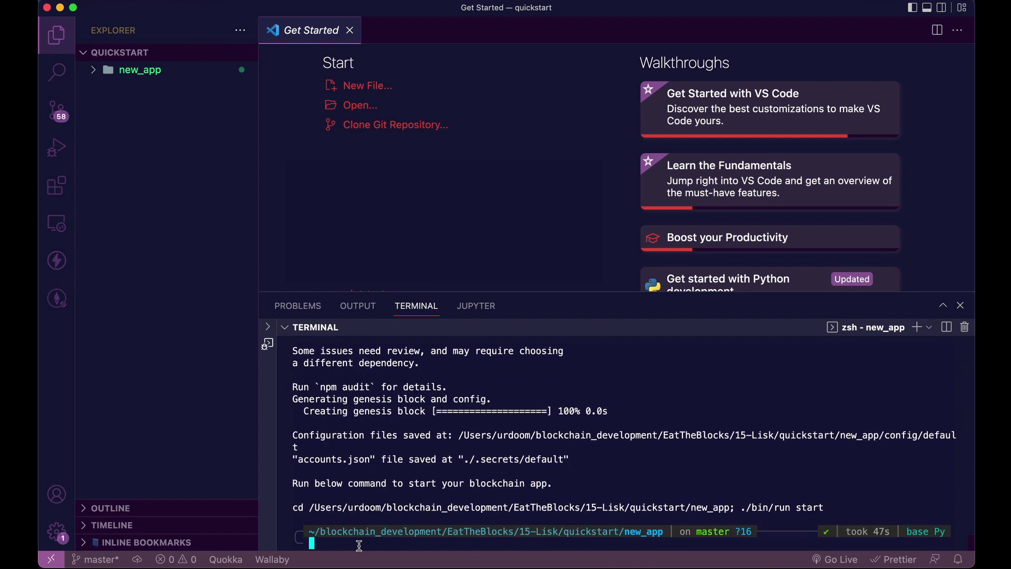
- Run ./bin/run start so the node launches and forges its first block
text(./bi)
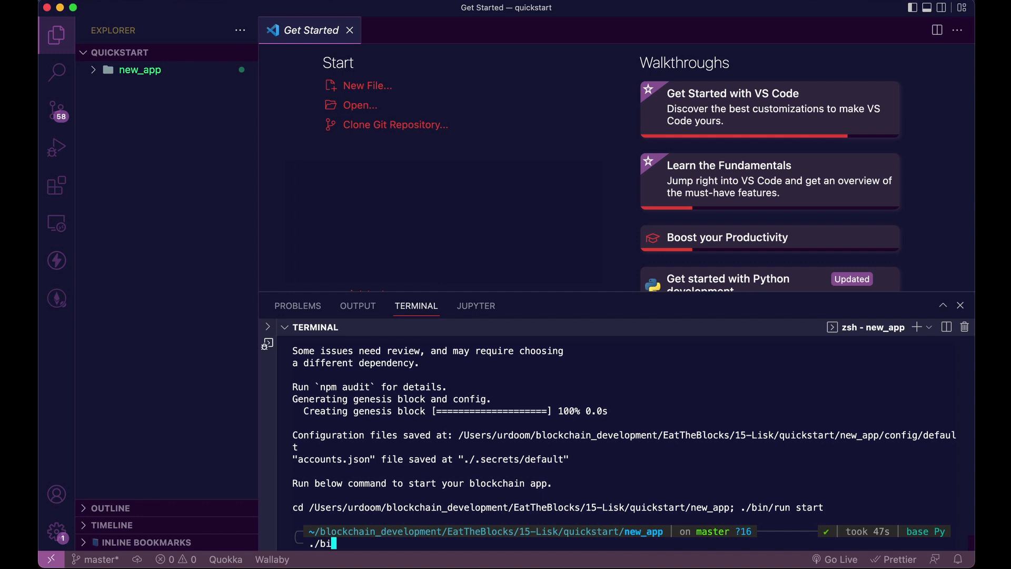
text(n/run)
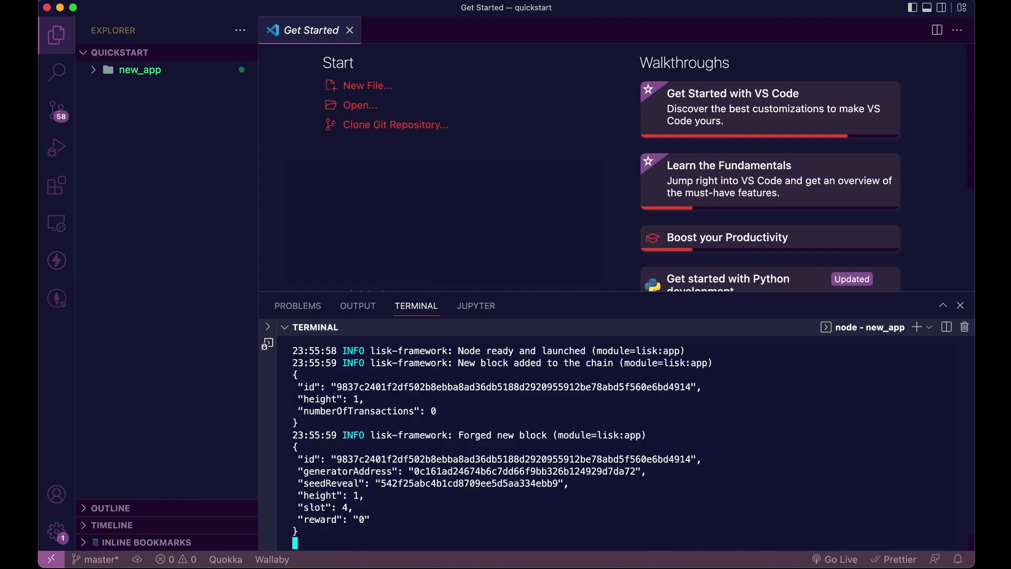
mouse_move(599, 394)
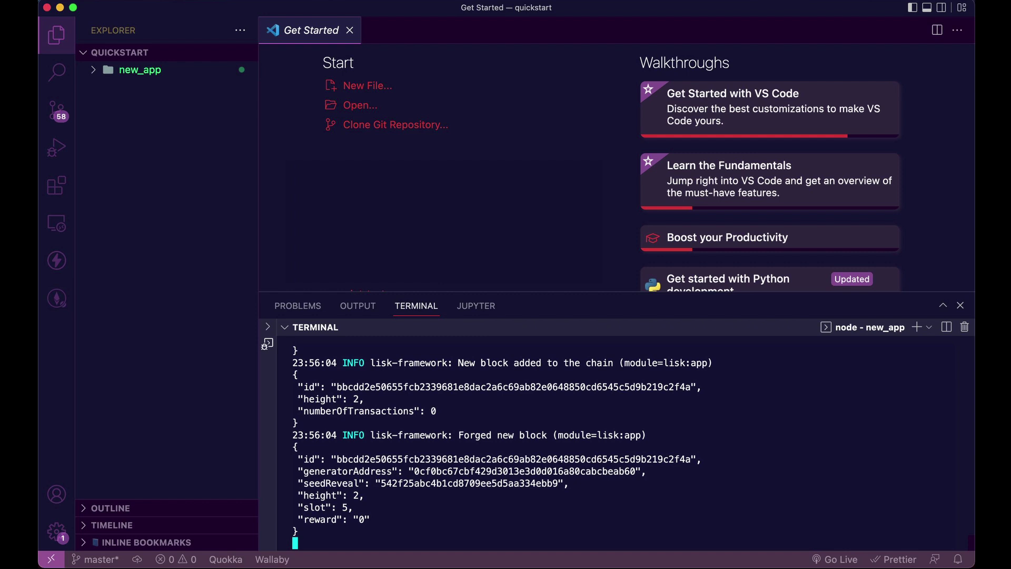
mouse_move(654, 502)
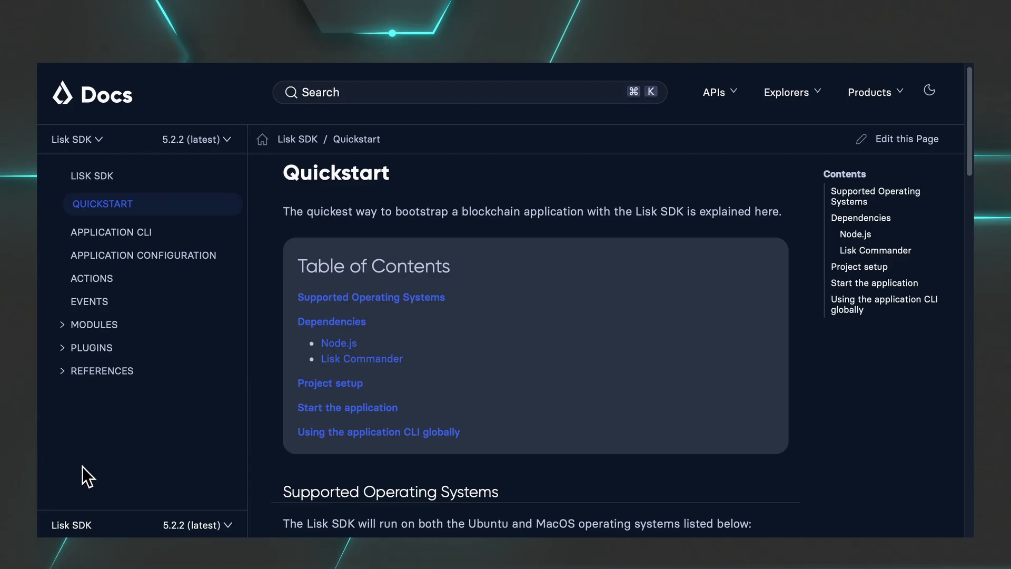
mouse_move(231, 213)
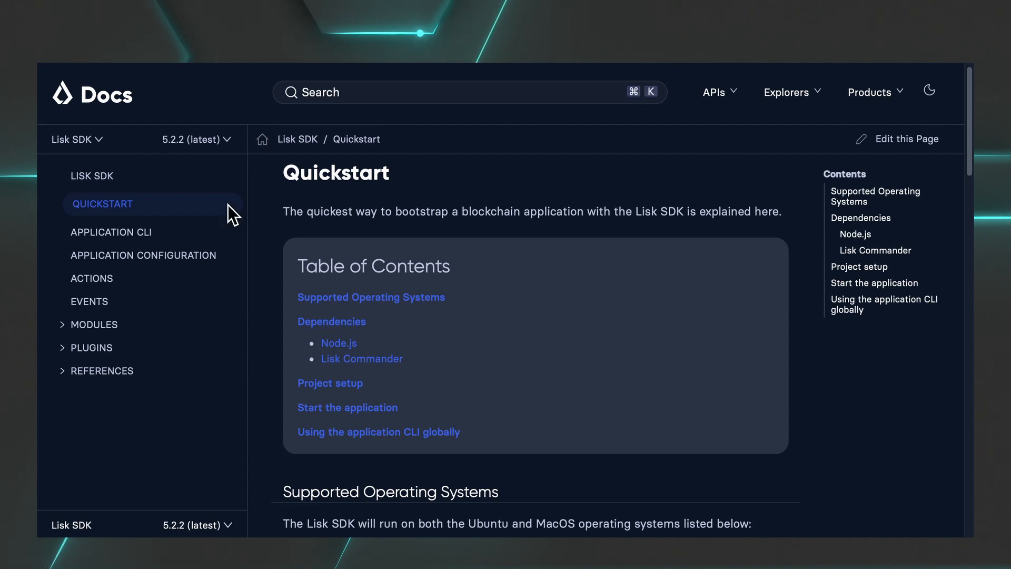
mouse_move(98, 270)
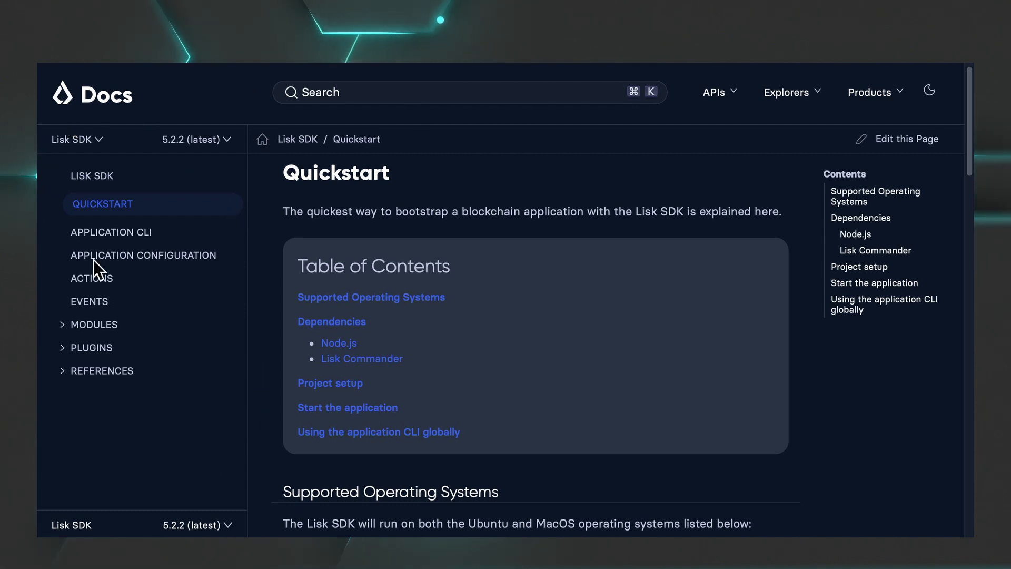
- Visit the Application CLI, Application Configuration, Actions and Events pages, then expand Modules and Plugins
click(111, 232)
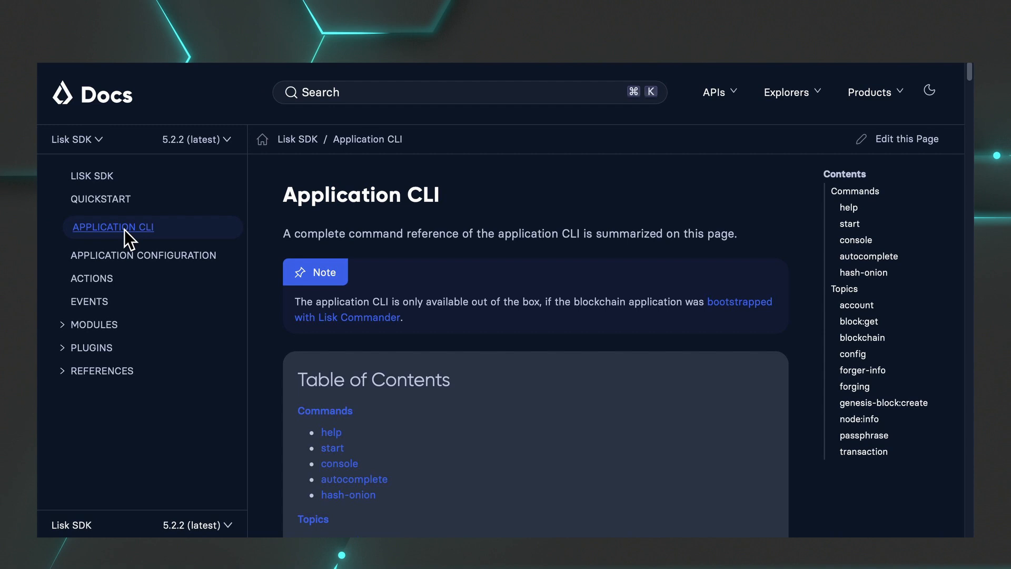
click(144, 255)
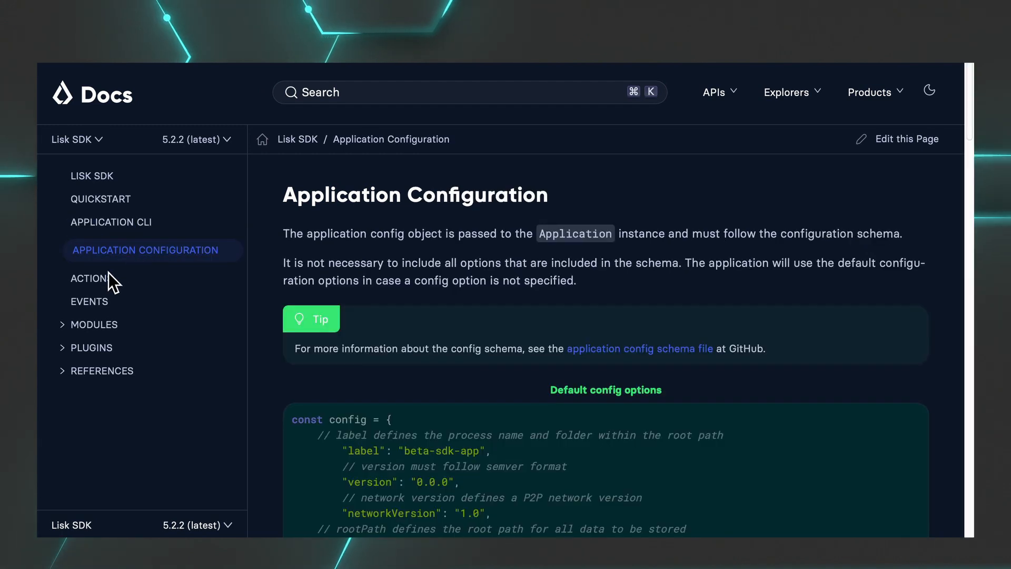
click(89, 278)
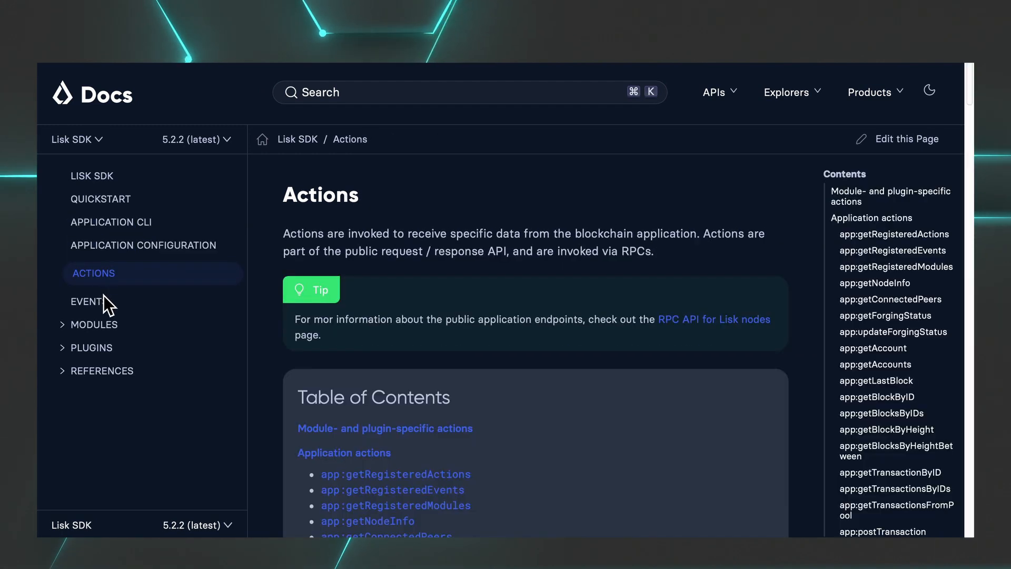
click(87, 302)
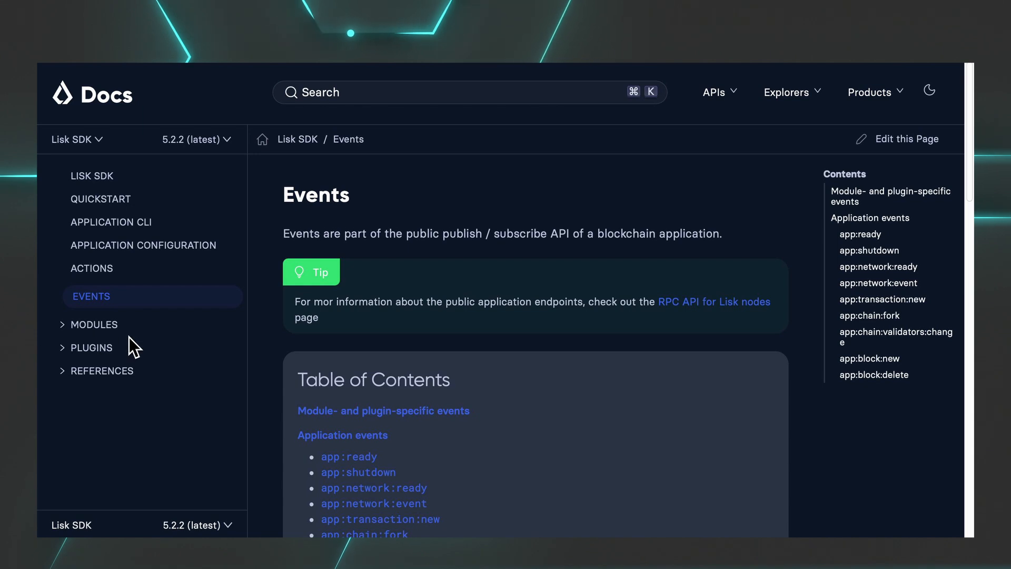
click(94, 324)
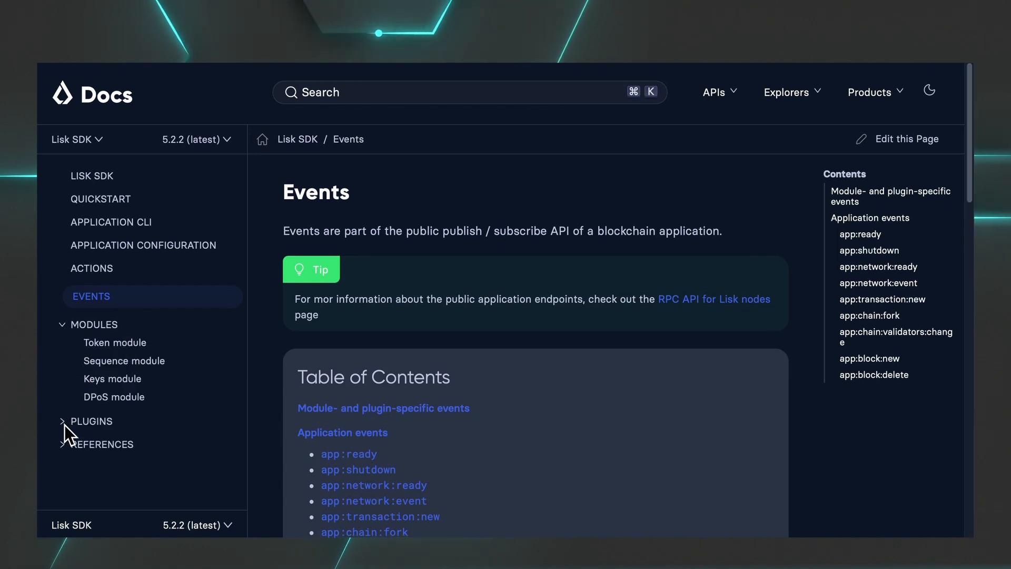
click(91, 422)
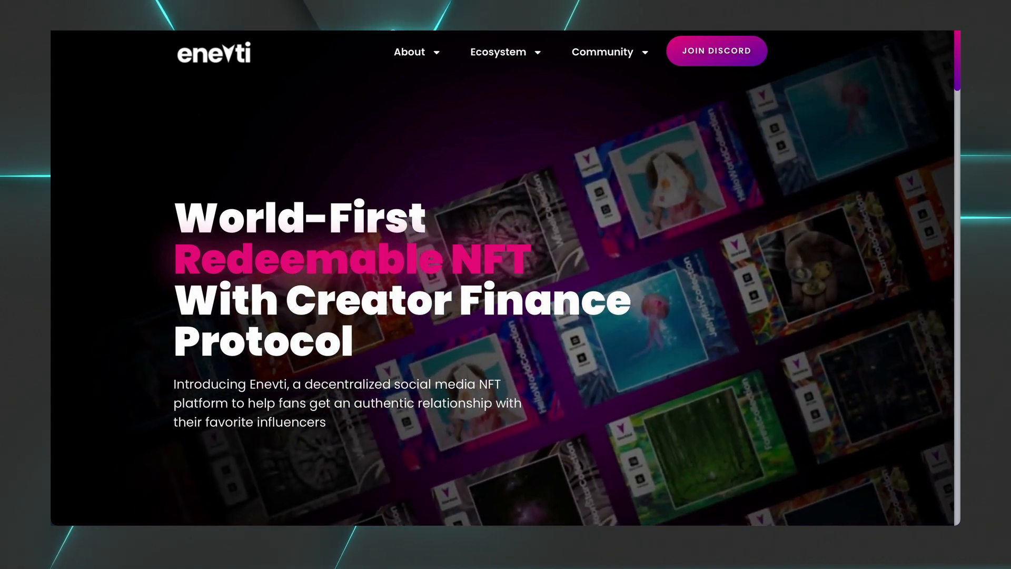
- Scroll down the Enevti homepage to the NFT Marketplace and WIN sections
scroll(down, 3)
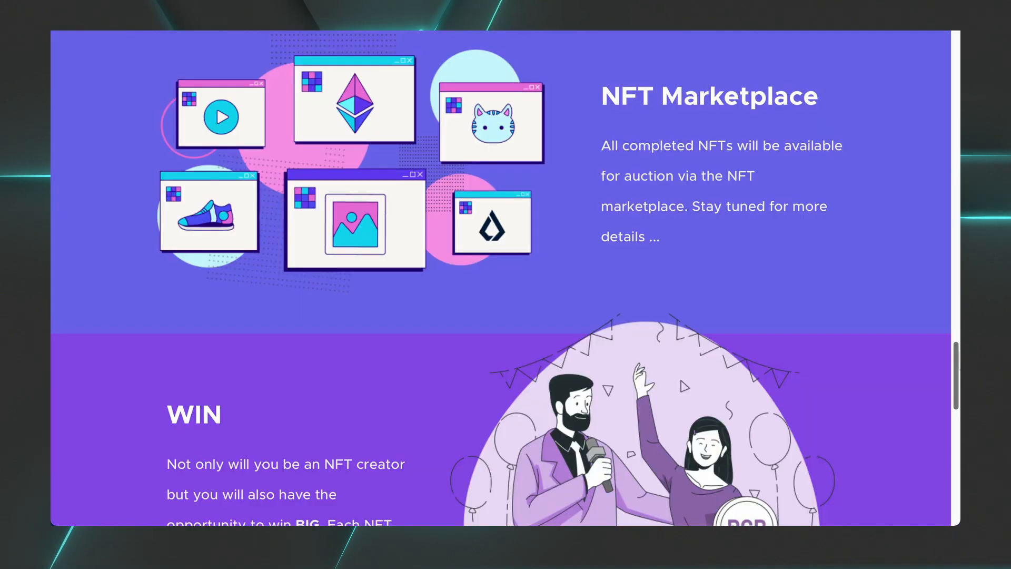
scroll(down, 3)
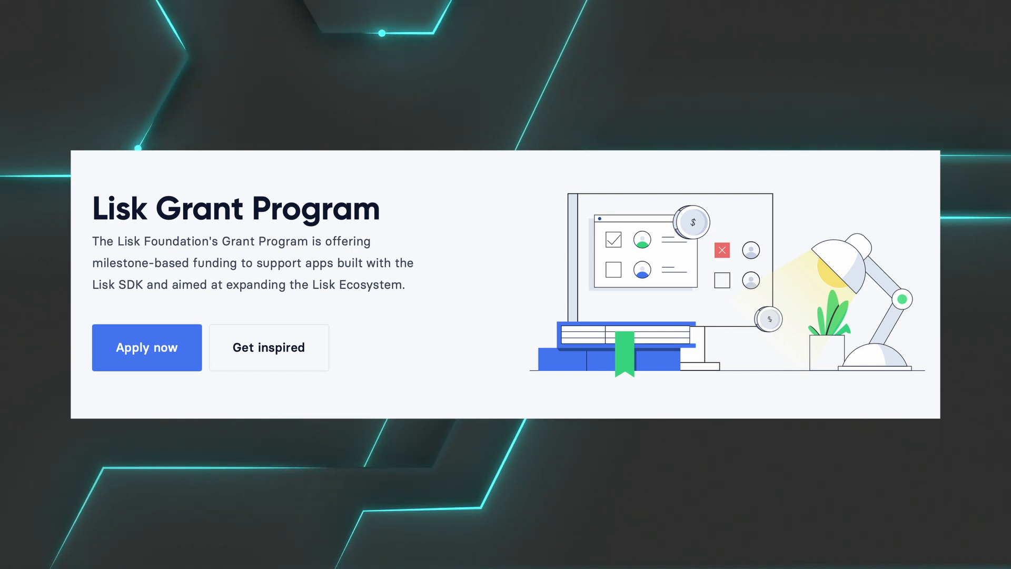
- Scroll through the grant requirements, categories and waves, then follow 'Apply for the current wave!'
scroll(down, 3)
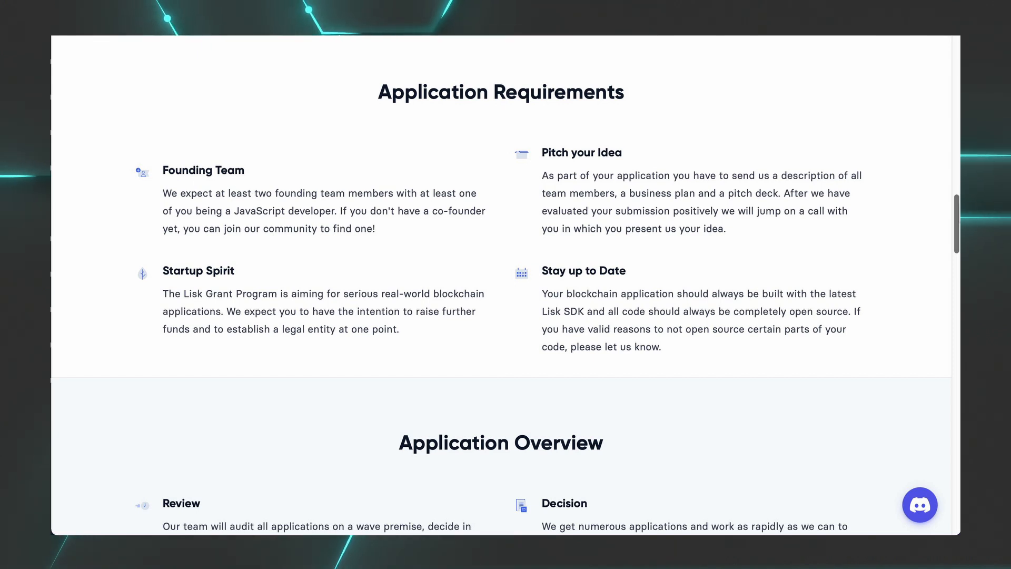
scroll(down, 3)
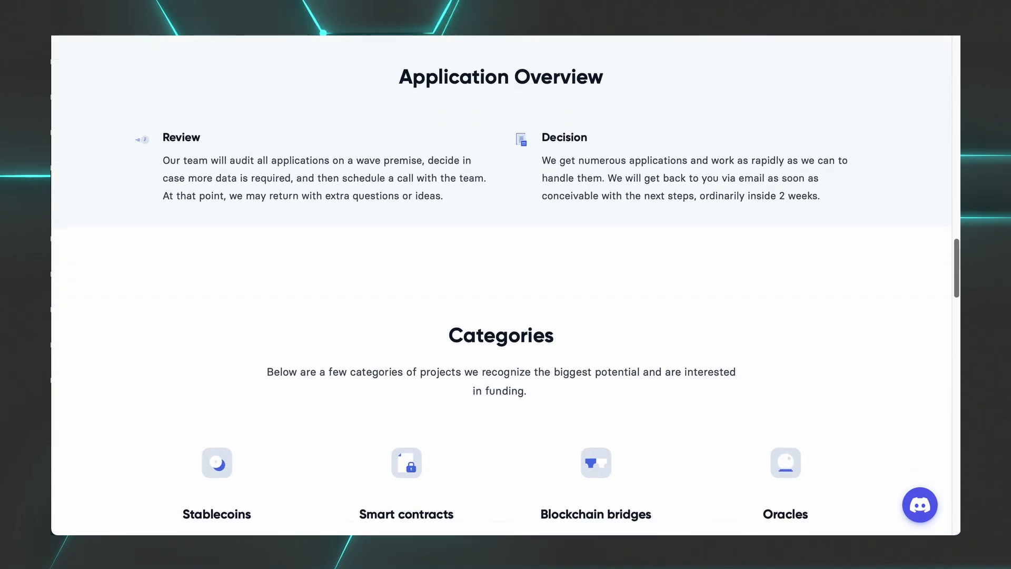
scroll(down, 3)
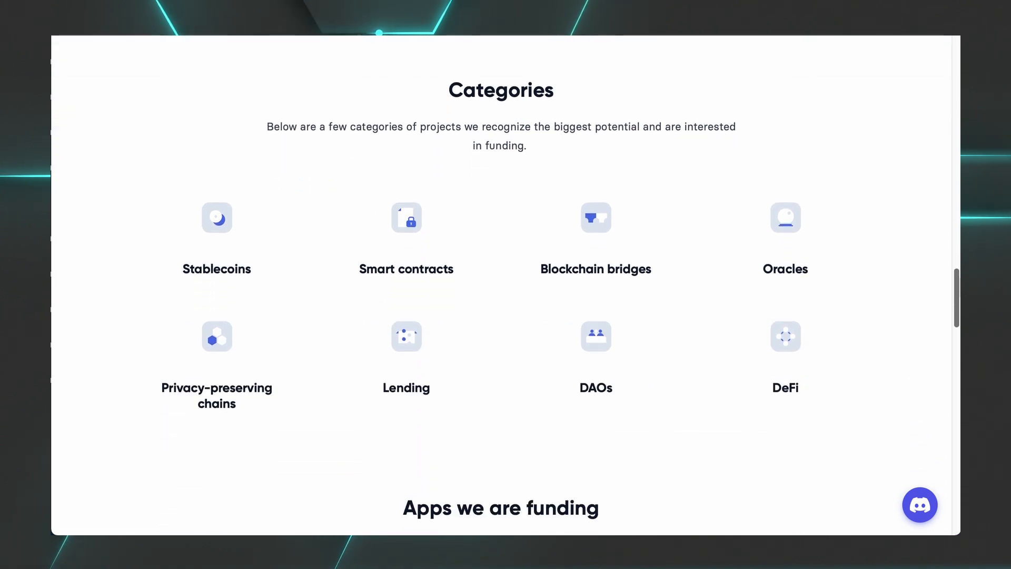
scroll(down, 3)
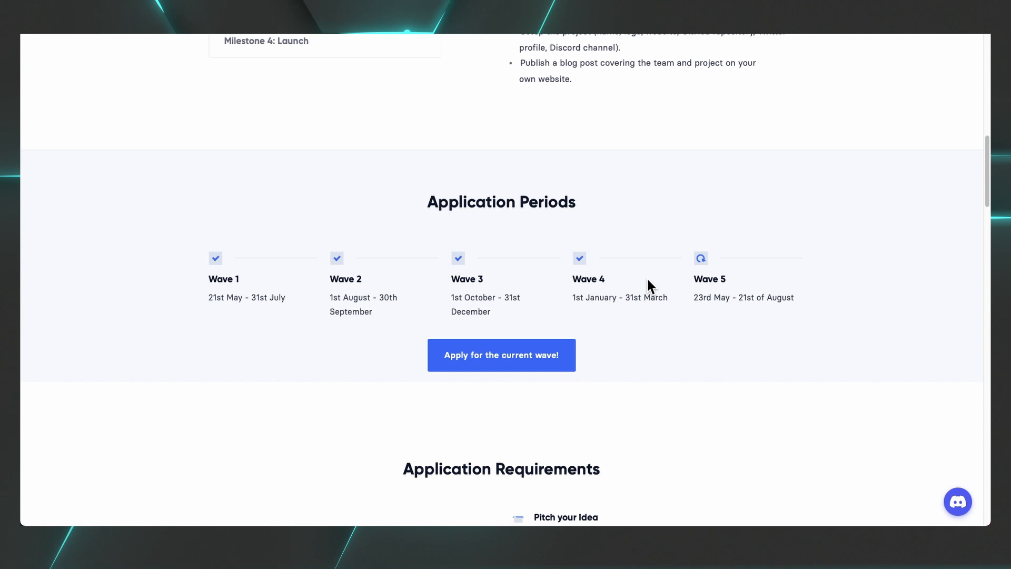
mouse_move(257, 306)
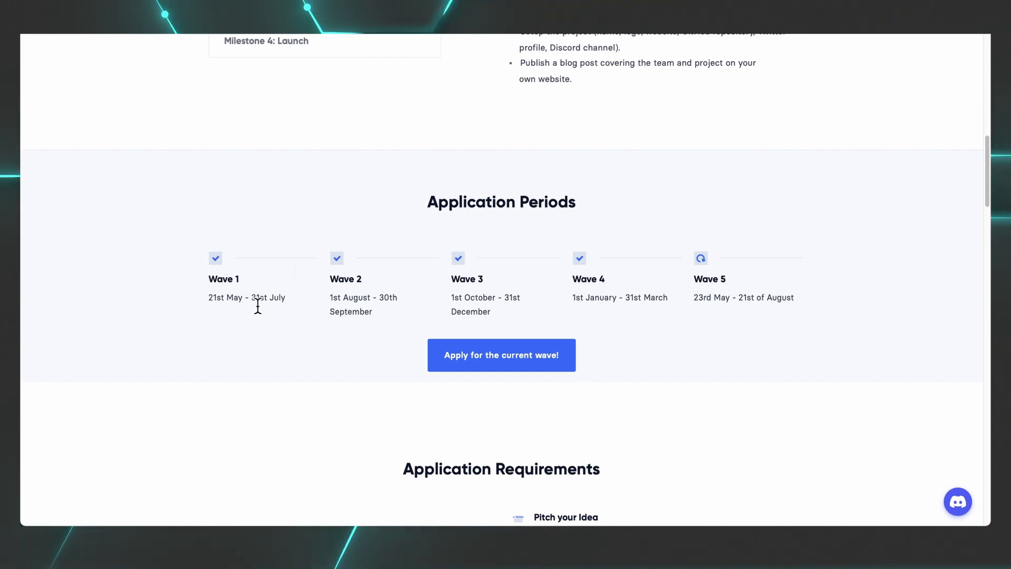
mouse_move(773, 303)
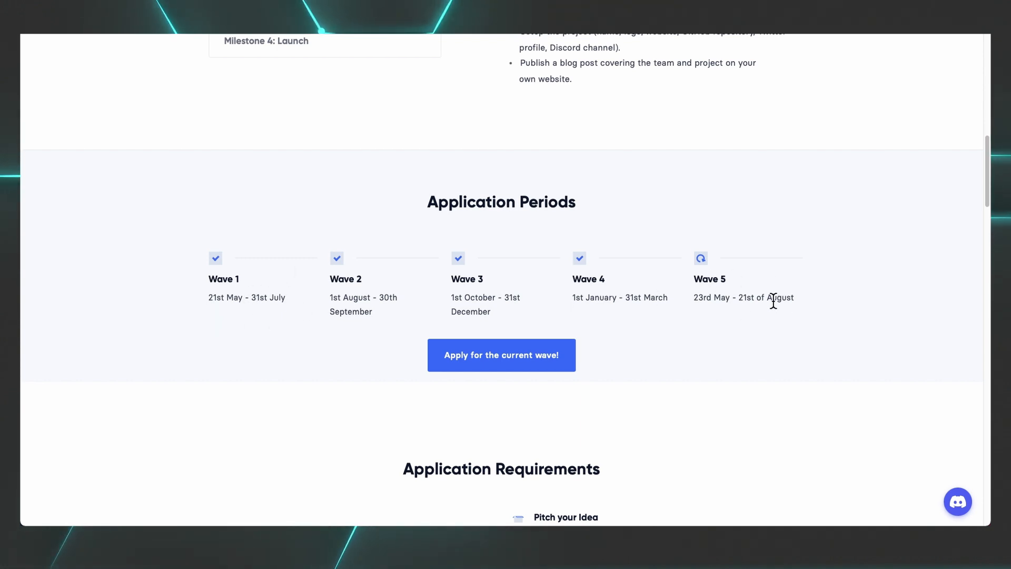
mouse_move(501, 355)
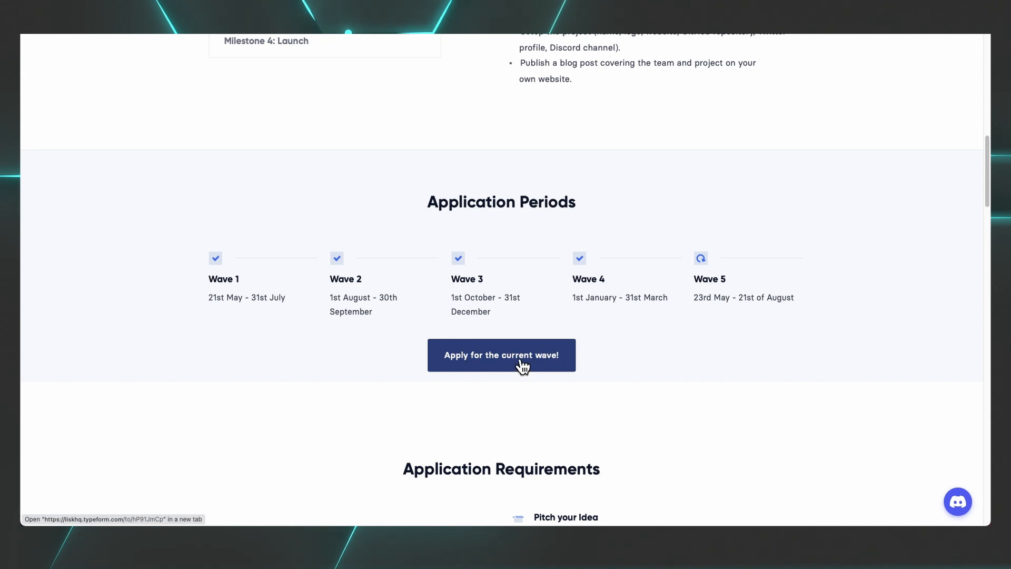
click(501, 355)
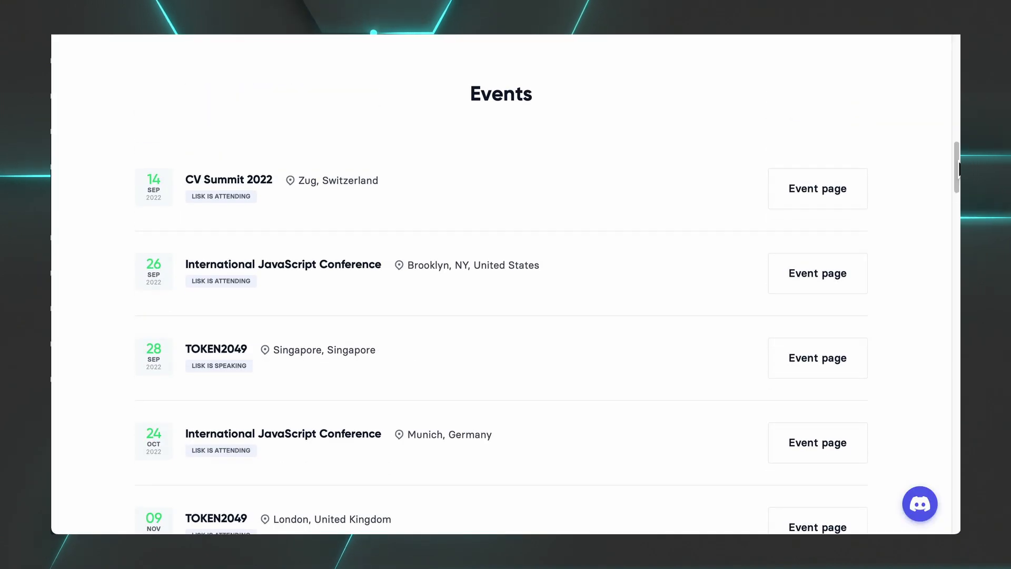
- Browse the Community page's events, community websites and social channel links, following an event and Discord link
click(818, 189)
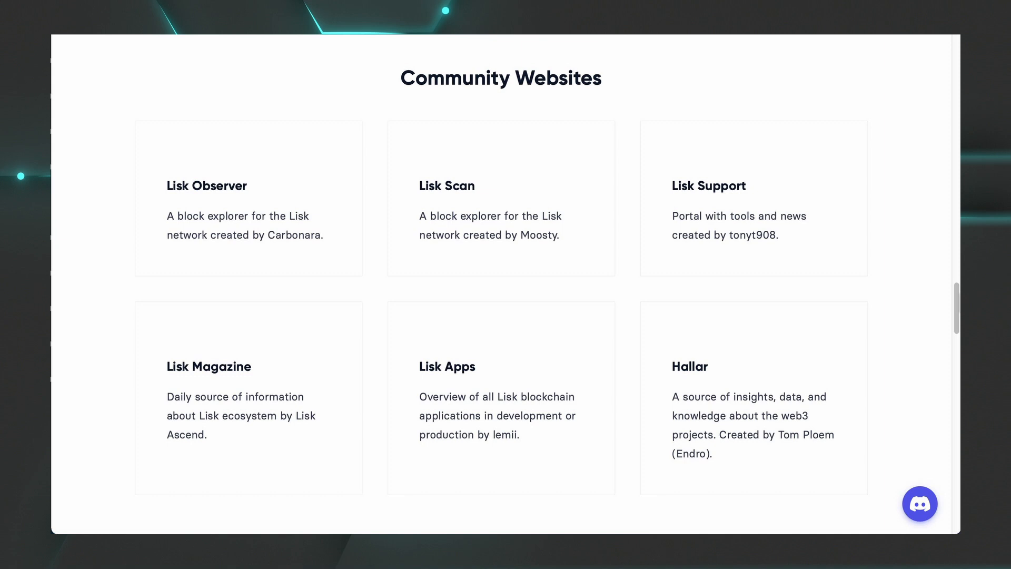
scroll(down, 3)
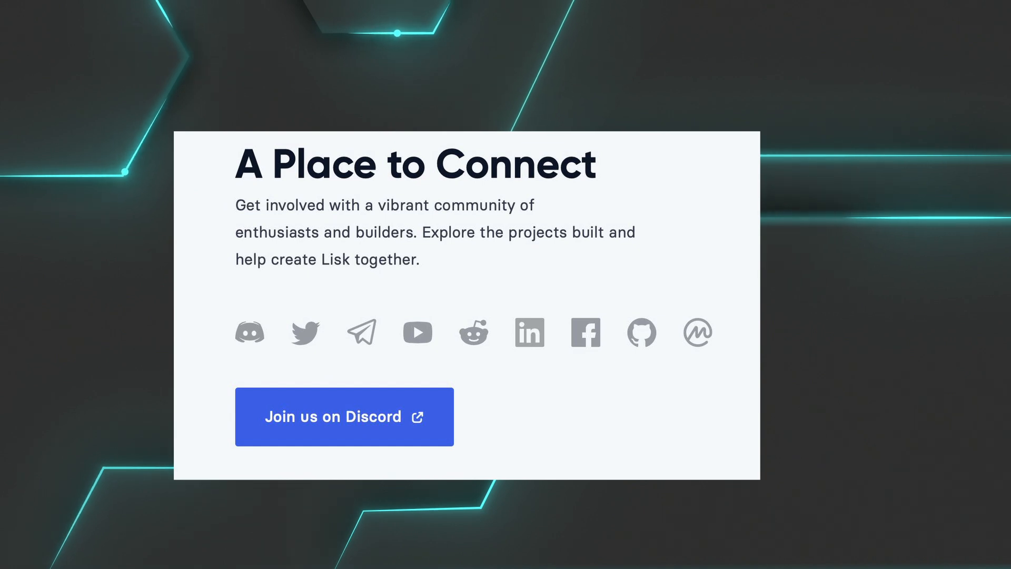
click(343, 416)
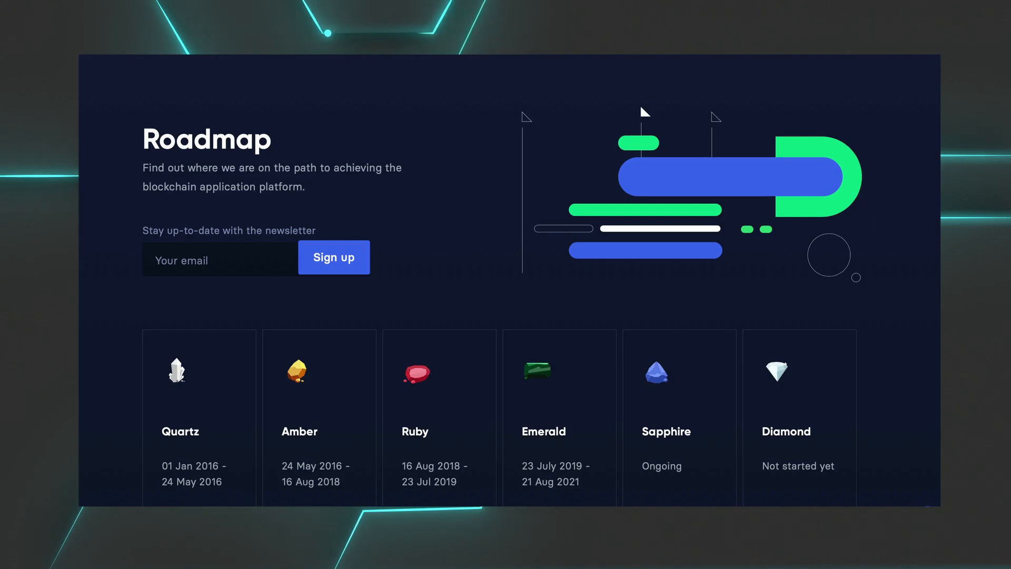
- Scroll the Roadmap past the phase timeline and ongoing Sapphire phase to the Products list
scroll(down, 3)
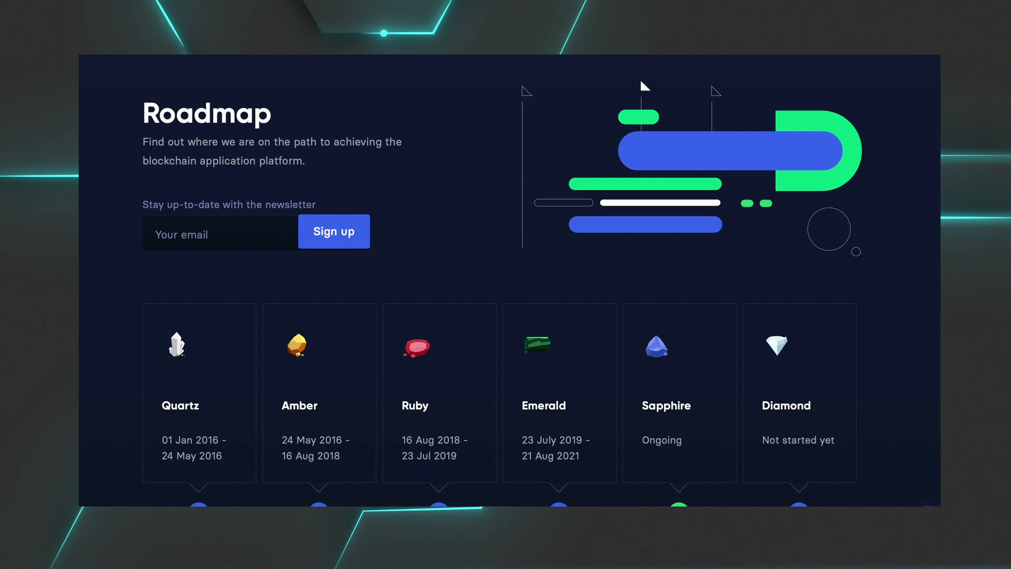
scroll(down, 3)
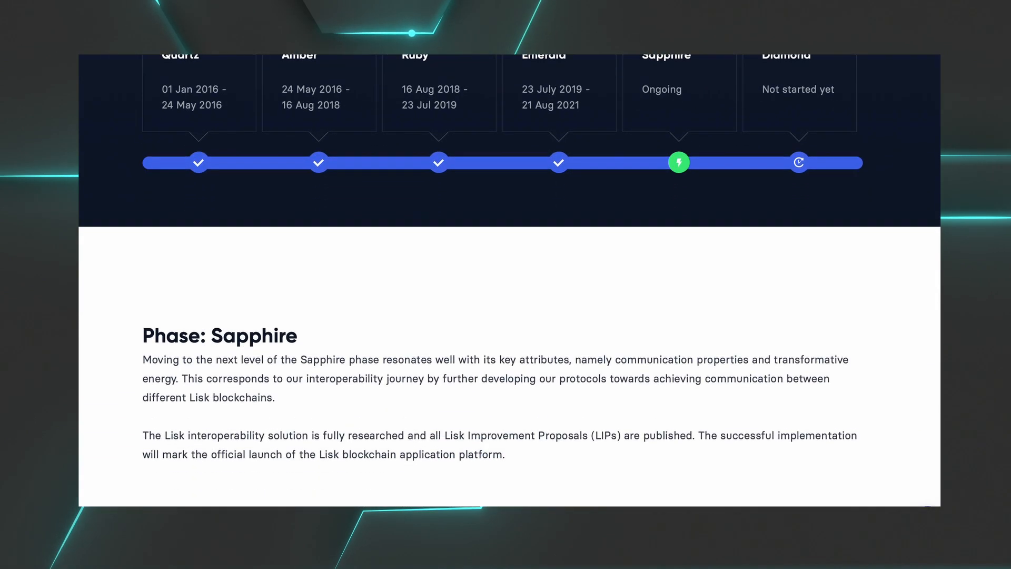
scroll(down, 3)
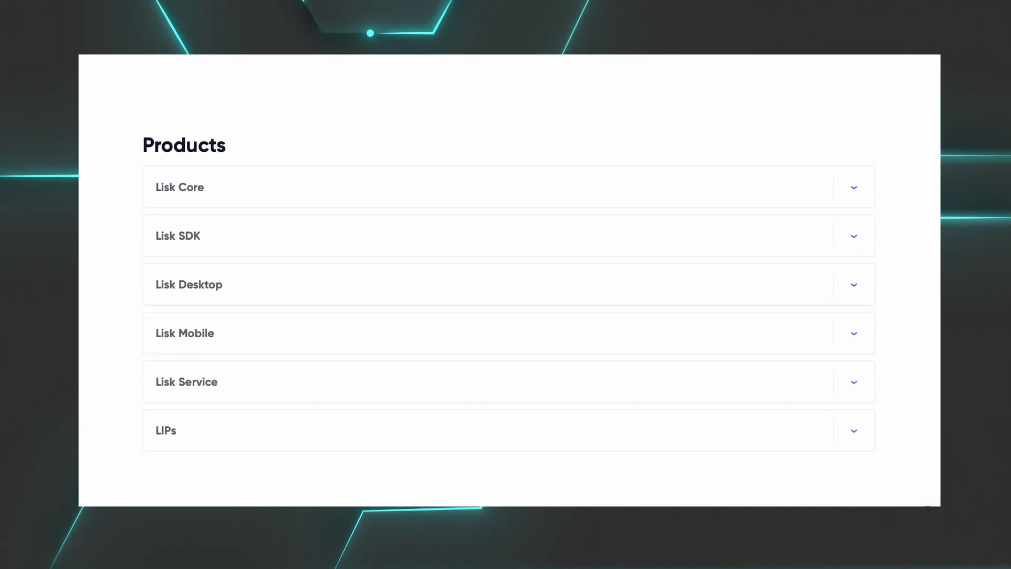